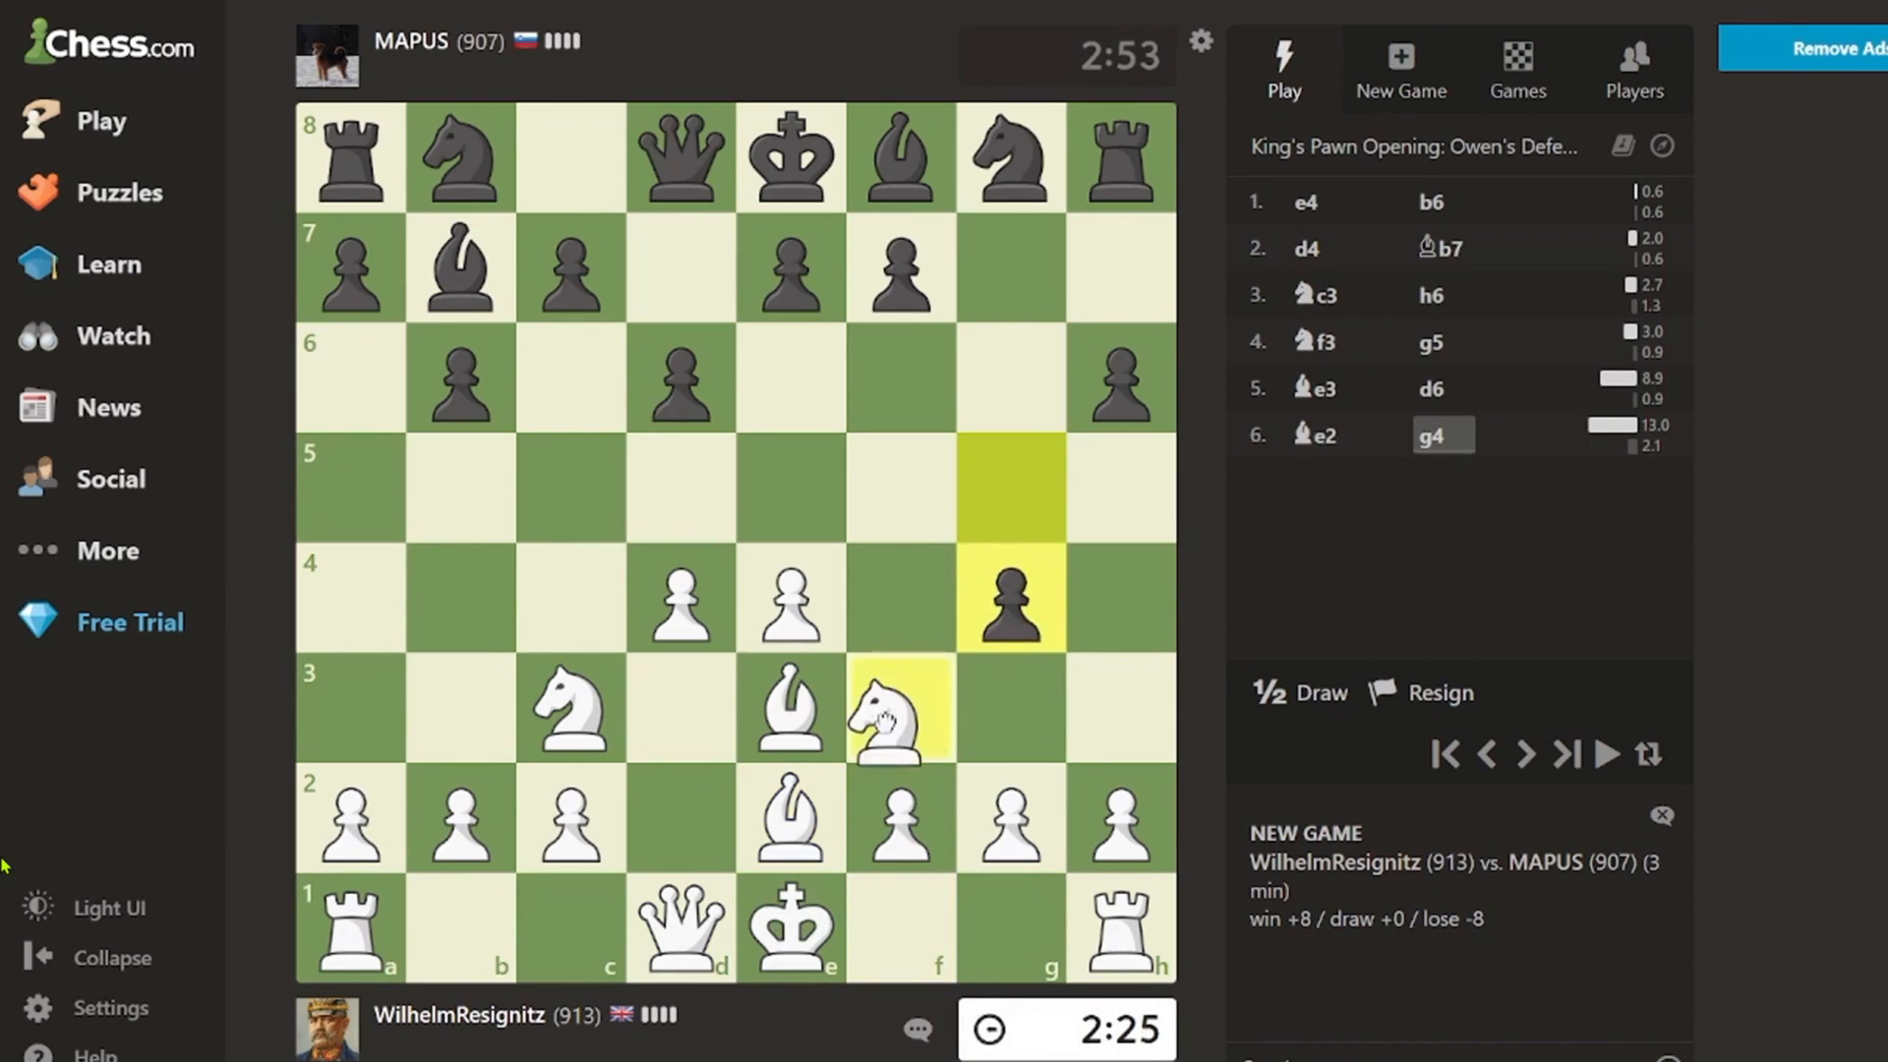
Close the three-minute blitz game window so the Windows desktop is visible.
{"action": "left_click_drag", "start_coordinate": [897, 708], "coordinate": [1163, 596]}
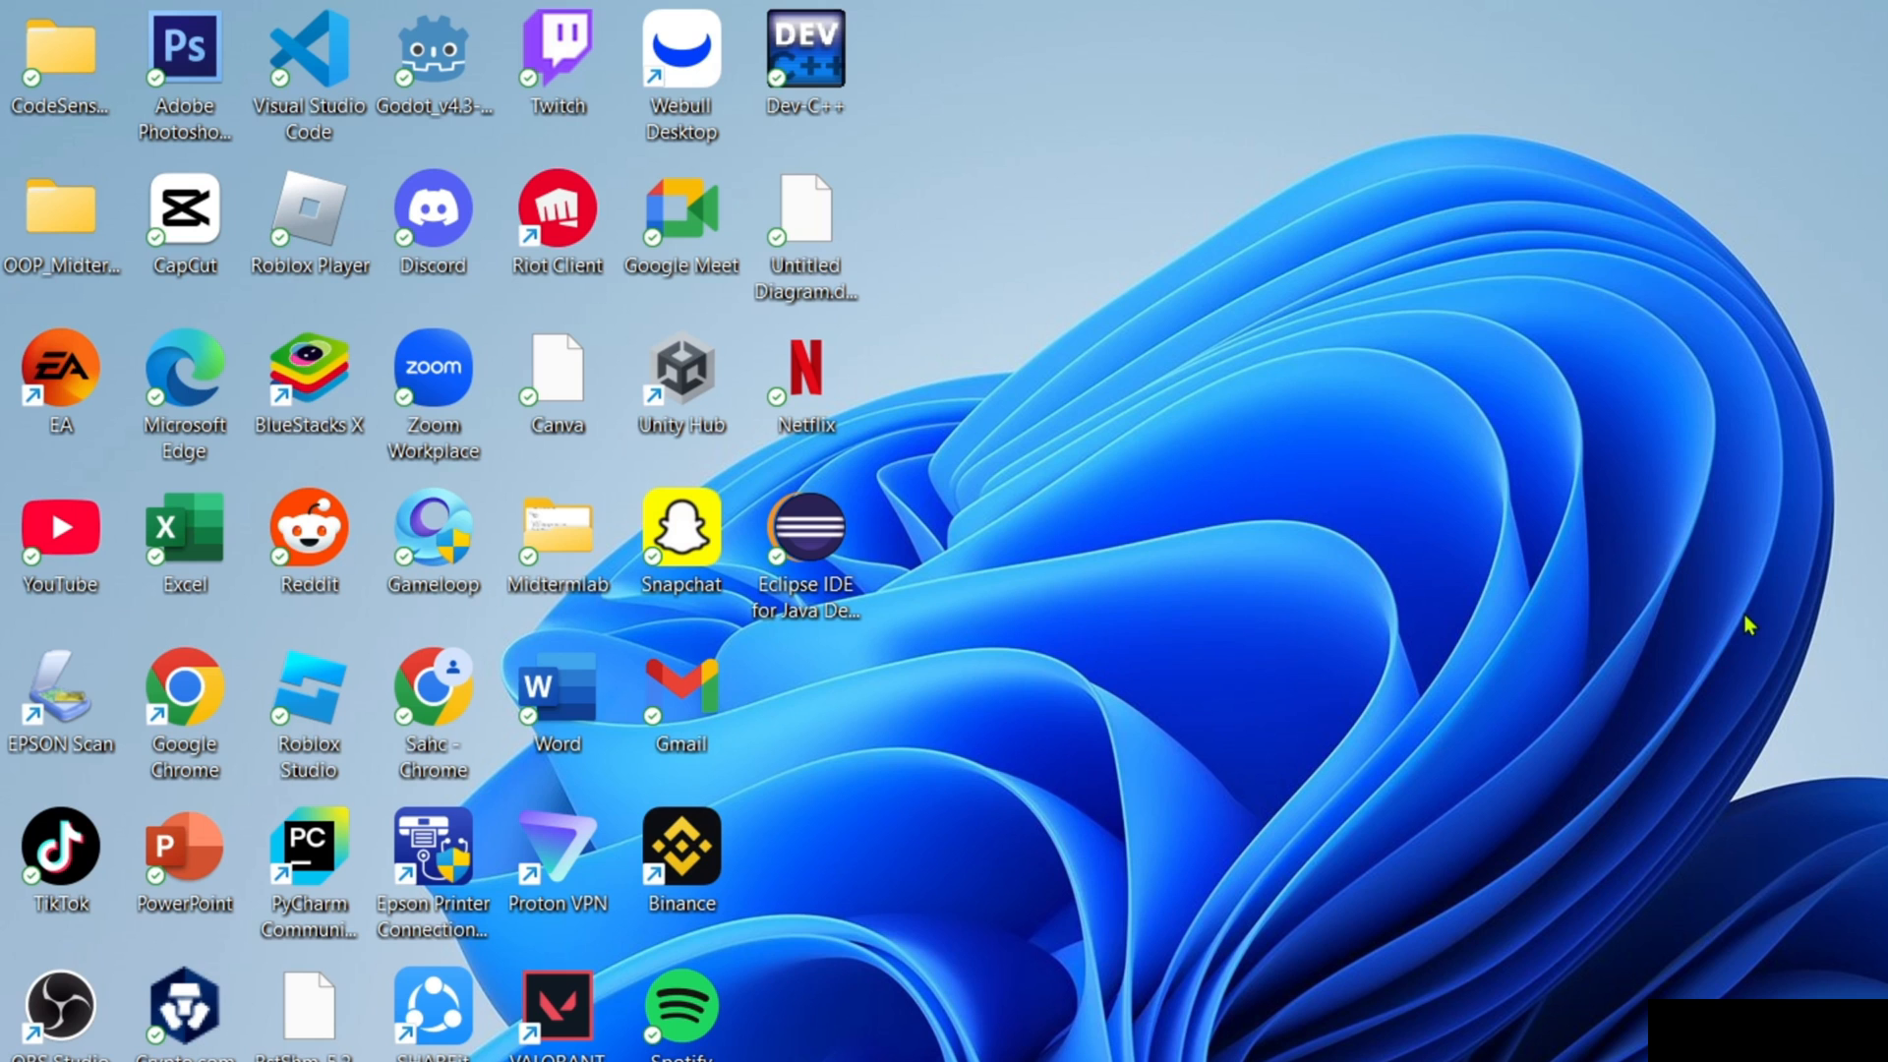
{"action": "mouse_move", "coordinate": [184, 380]}
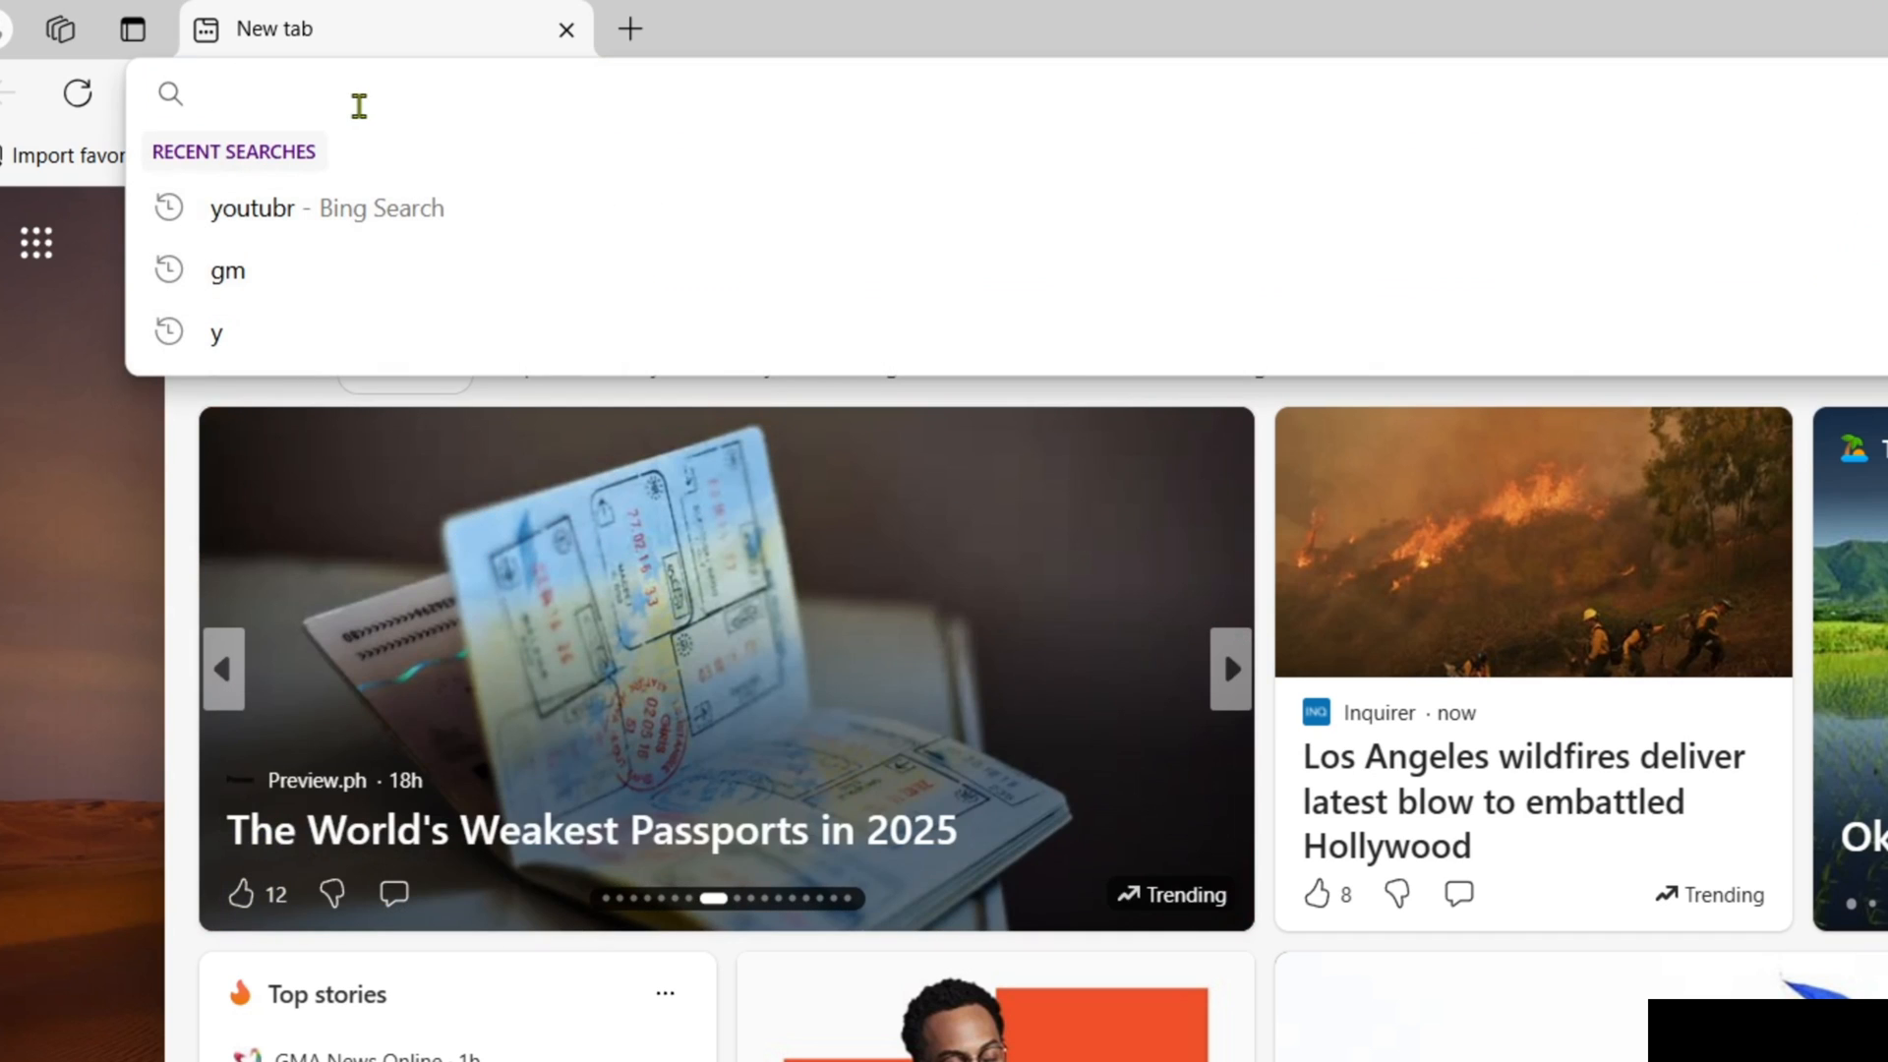
{"action": "type", "text": "chess.com"}
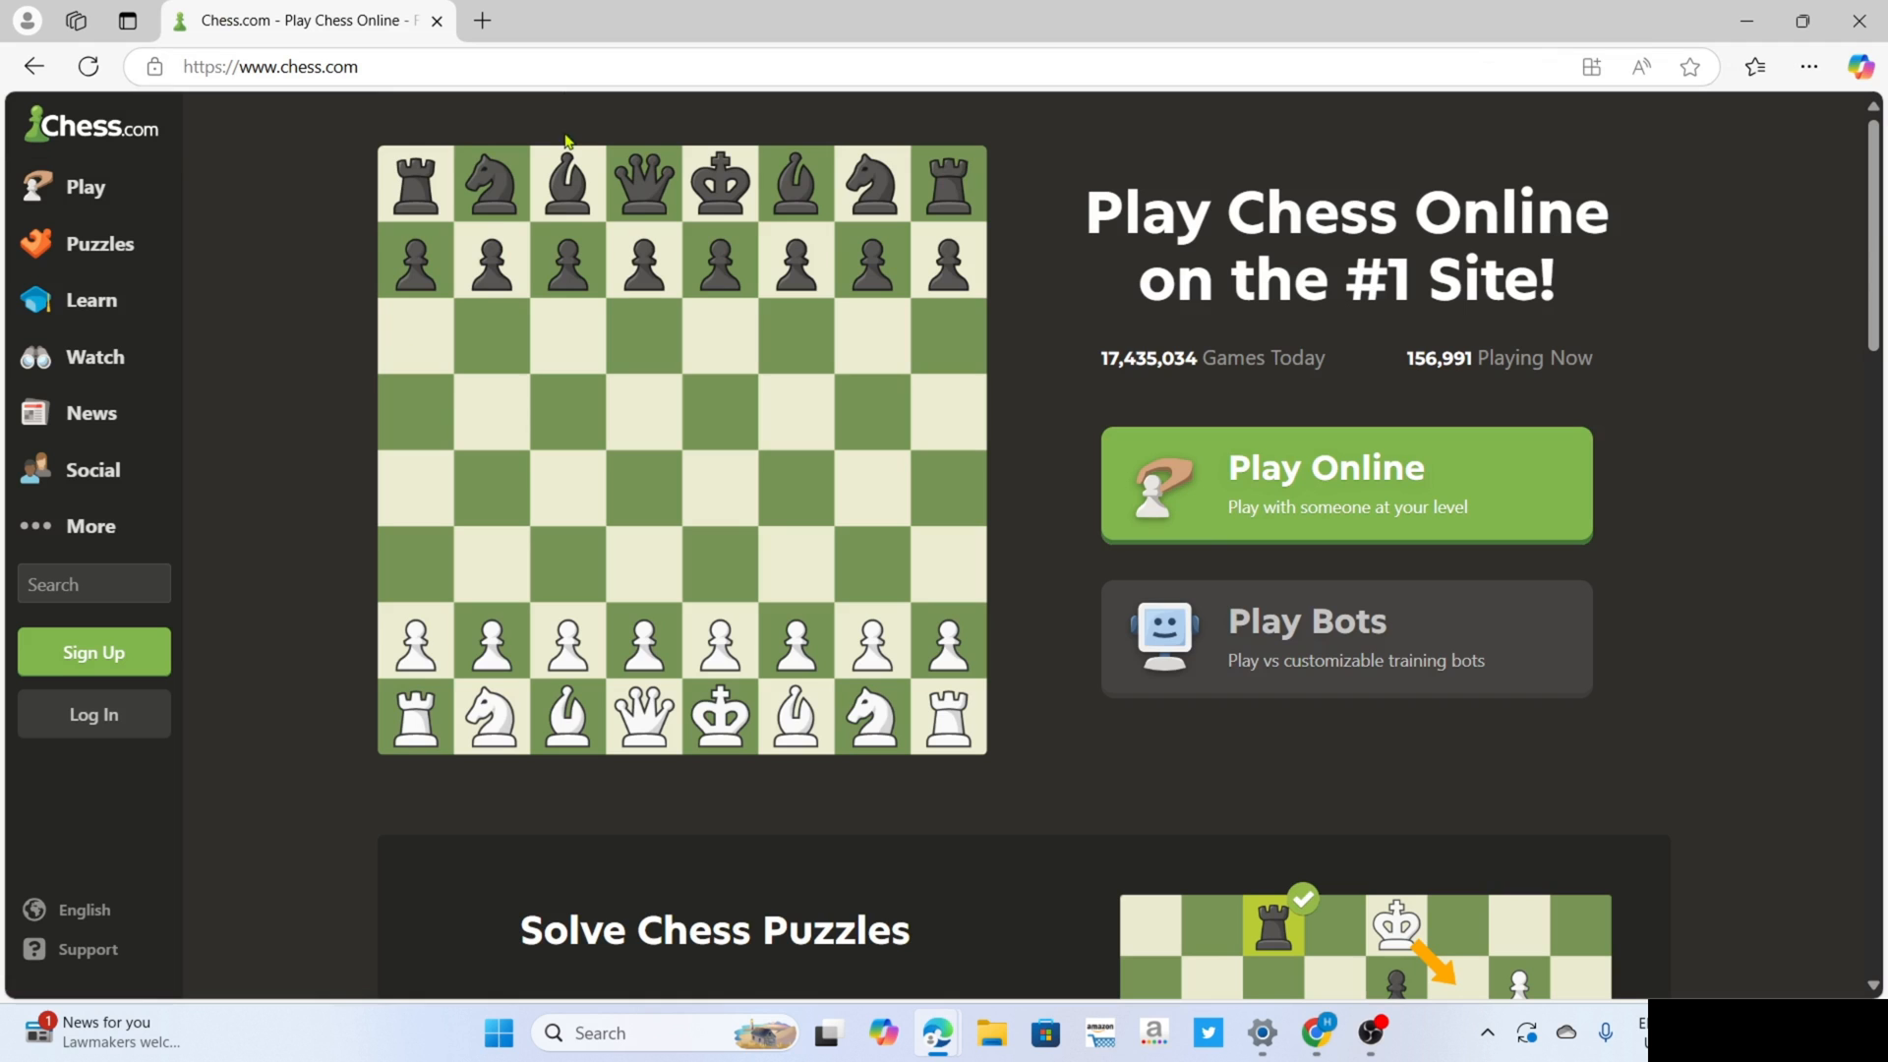
Scroll the Chess.com home page and choose Sign Up in the left sidebar.
{"action": "scroll", "scroll_direction": "down", "scroll_amount": 3}
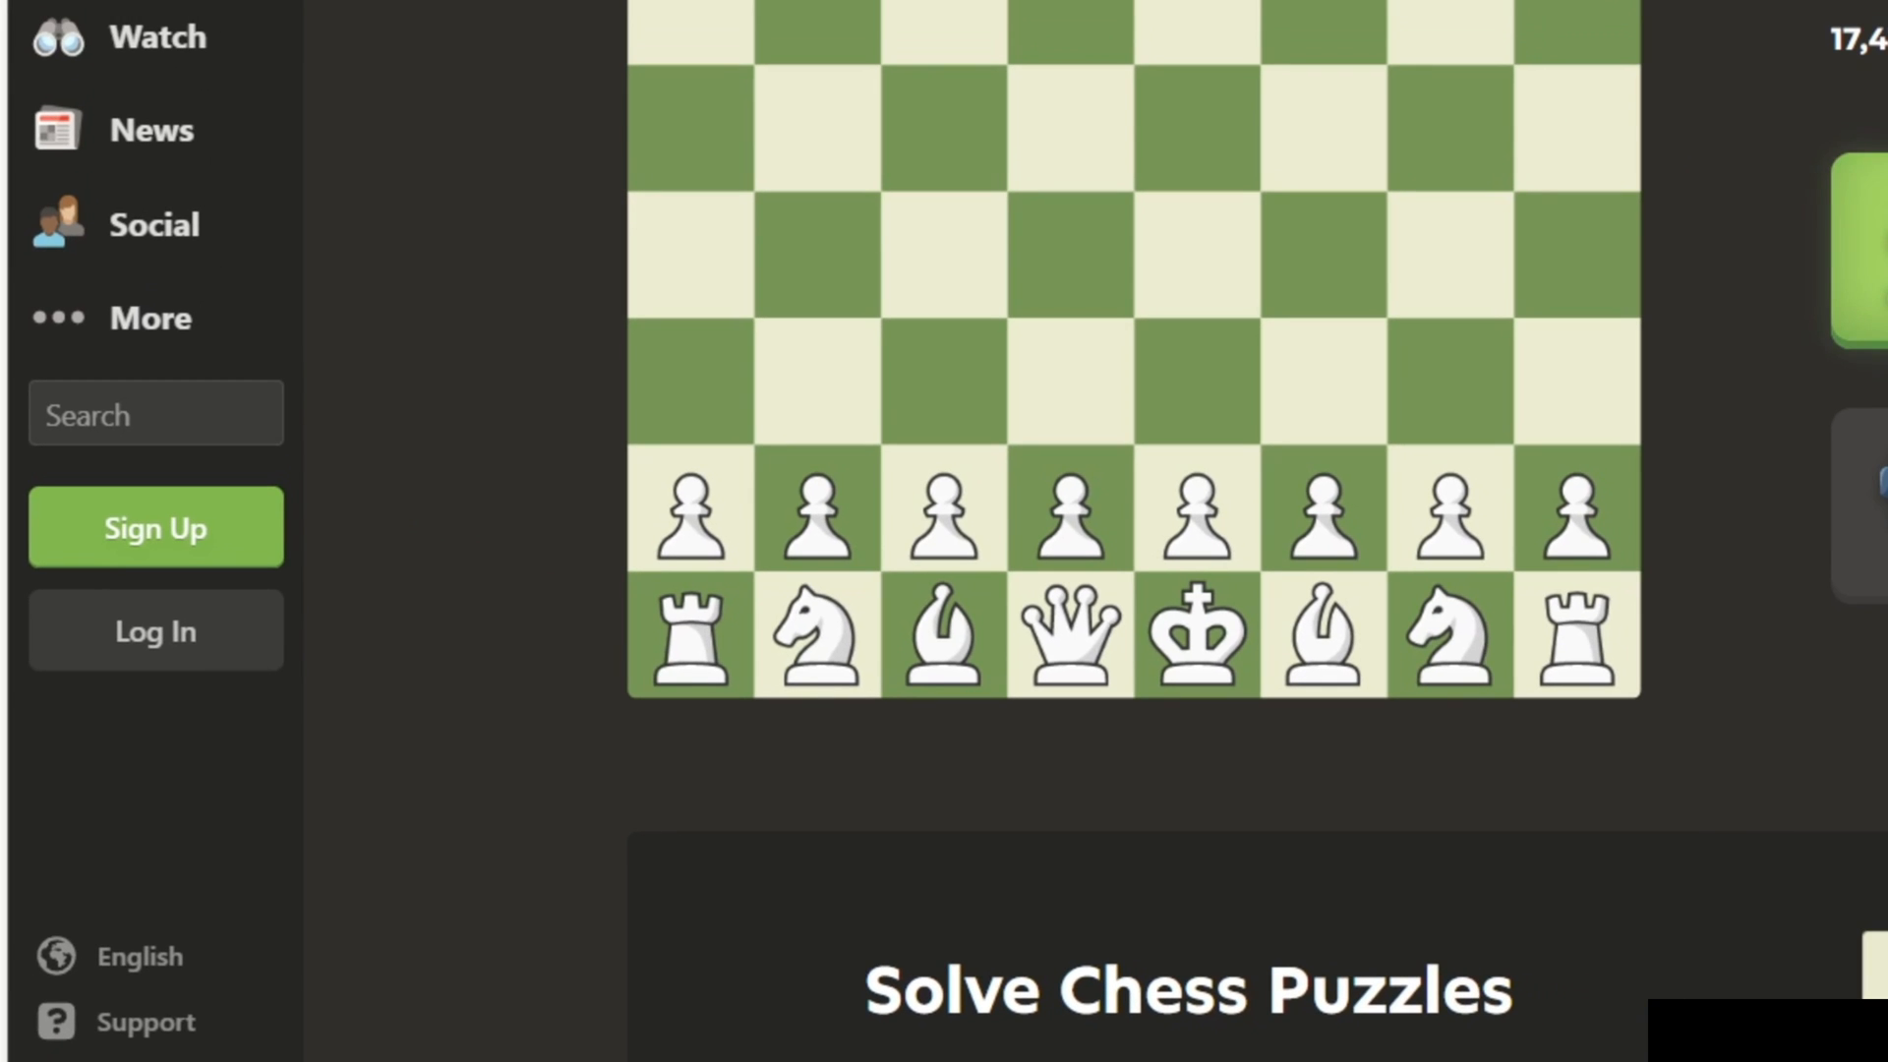
{"action": "mouse_move", "coordinate": [241, 544]}
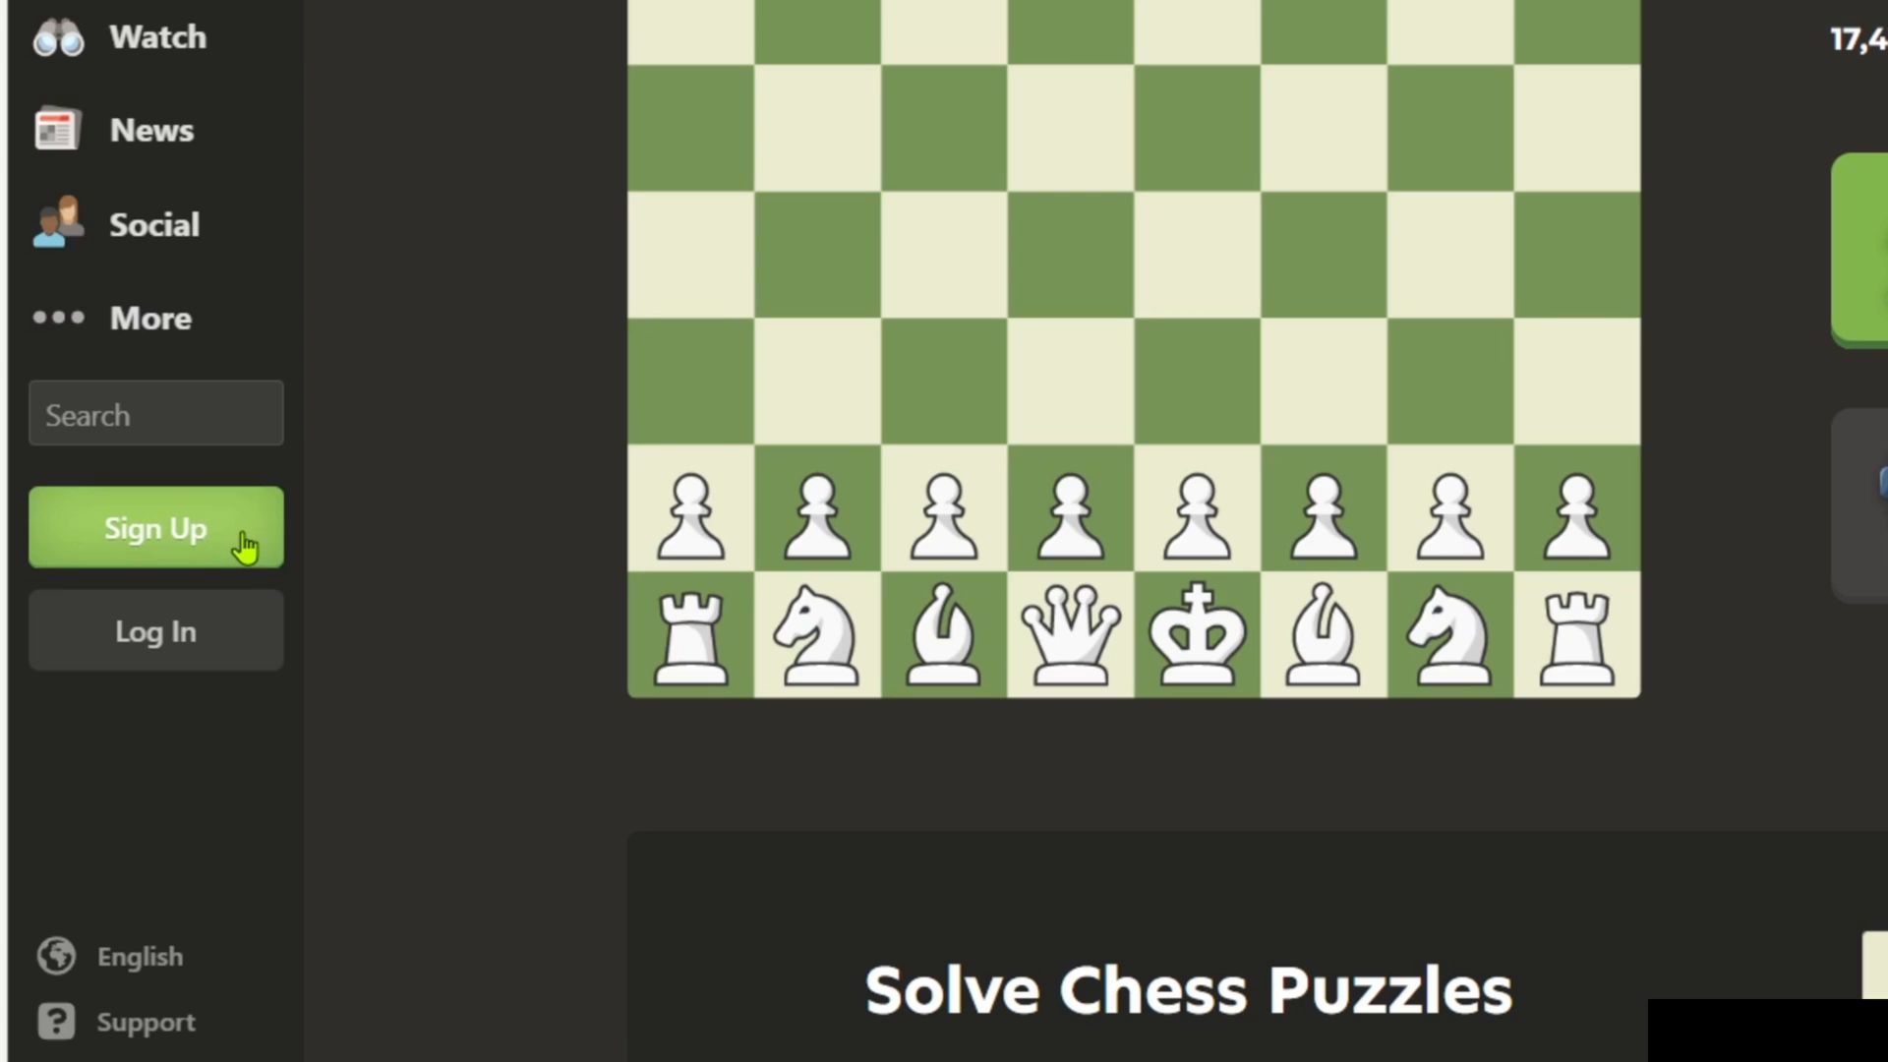
{"action": "left_click", "coordinate": [155, 528]}
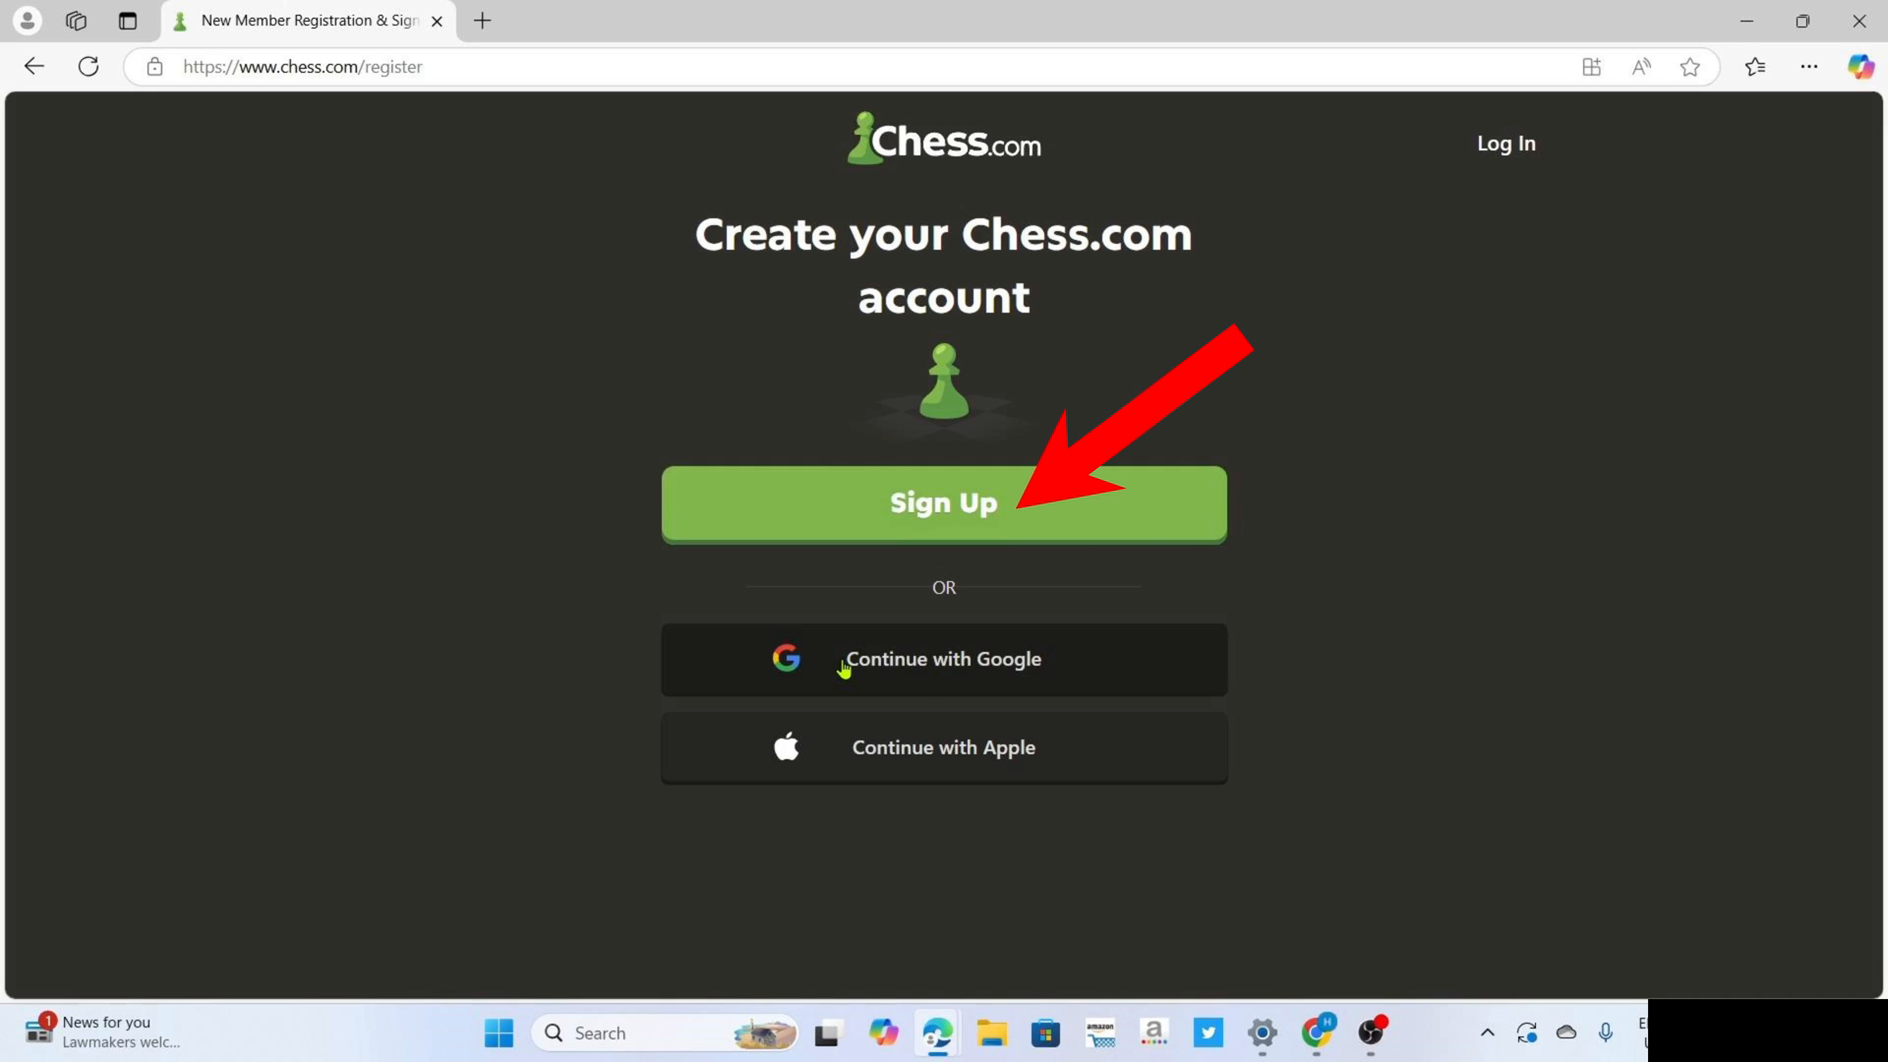
Choose email sign-up and submit the account email and password.
{"action": "left_click", "coordinate": [943, 504]}
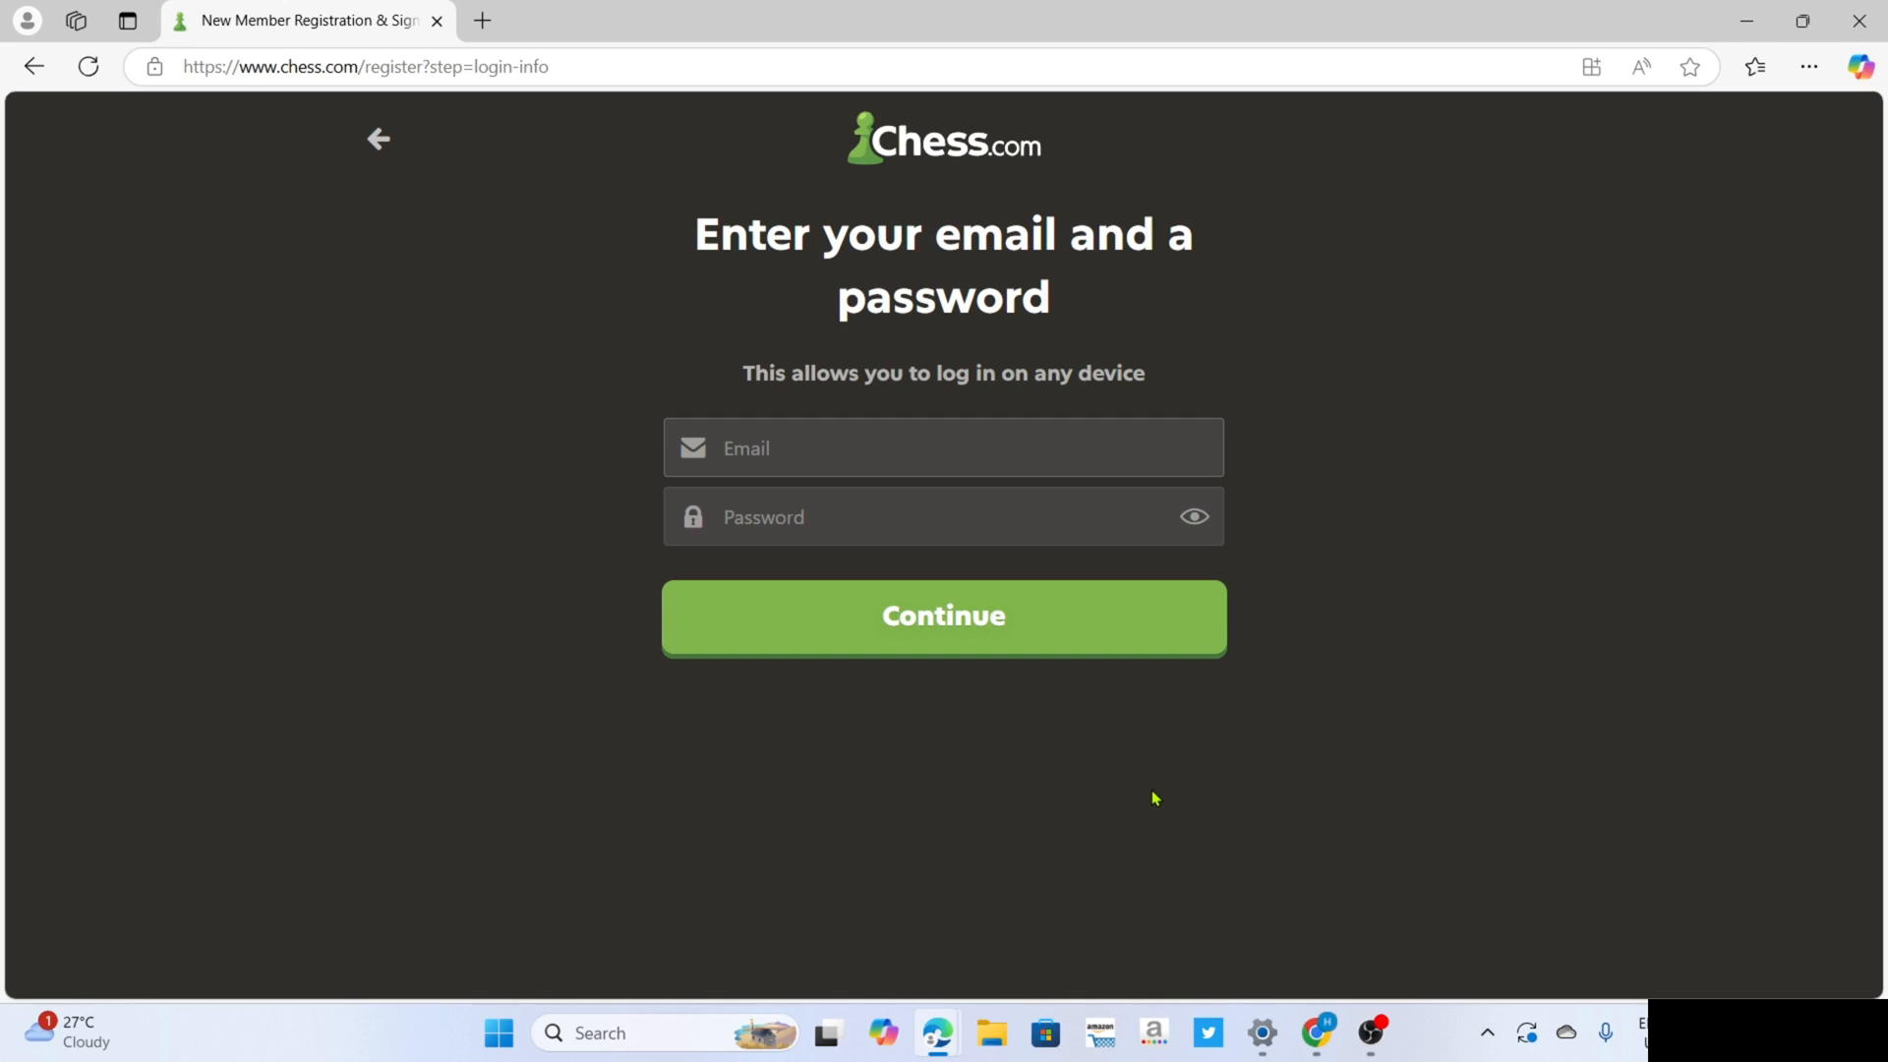
{"action": "mouse_move", "coordinate": [1139, 780]}
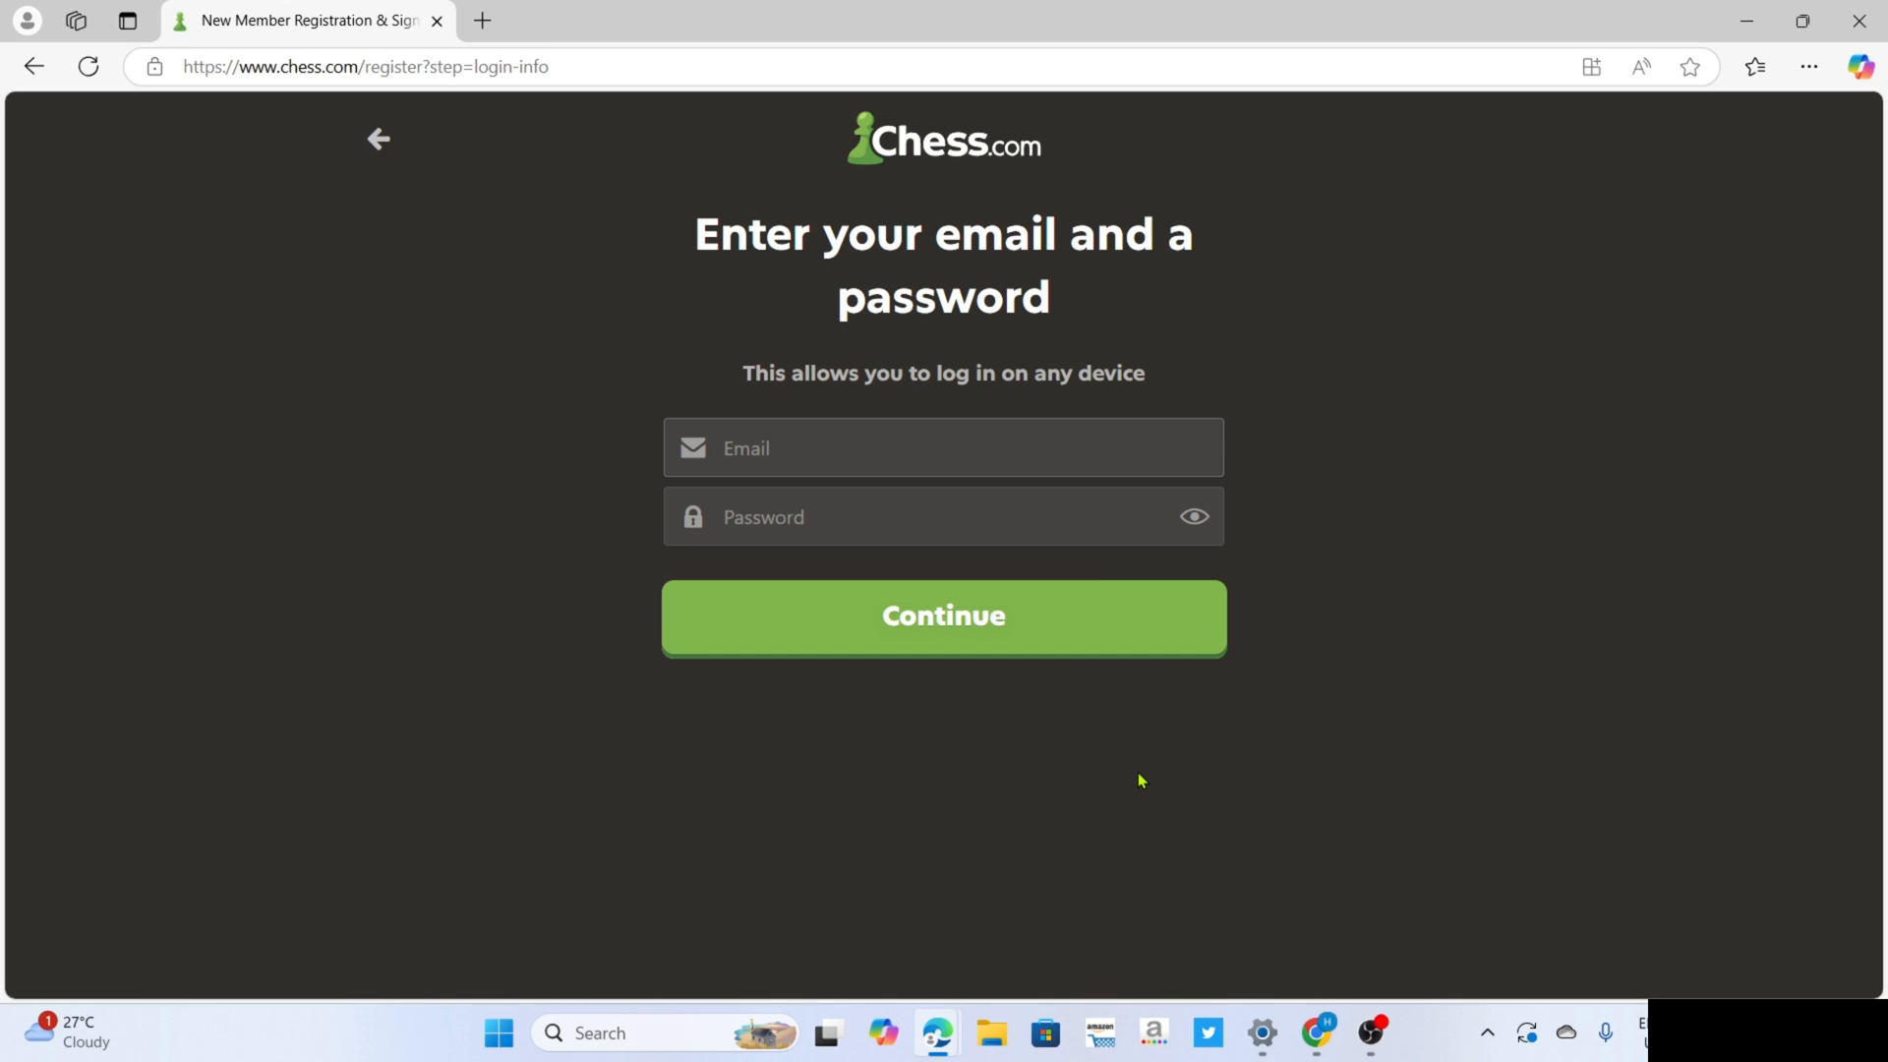
{"action": "left_click", "coordinate": [940, 516]}
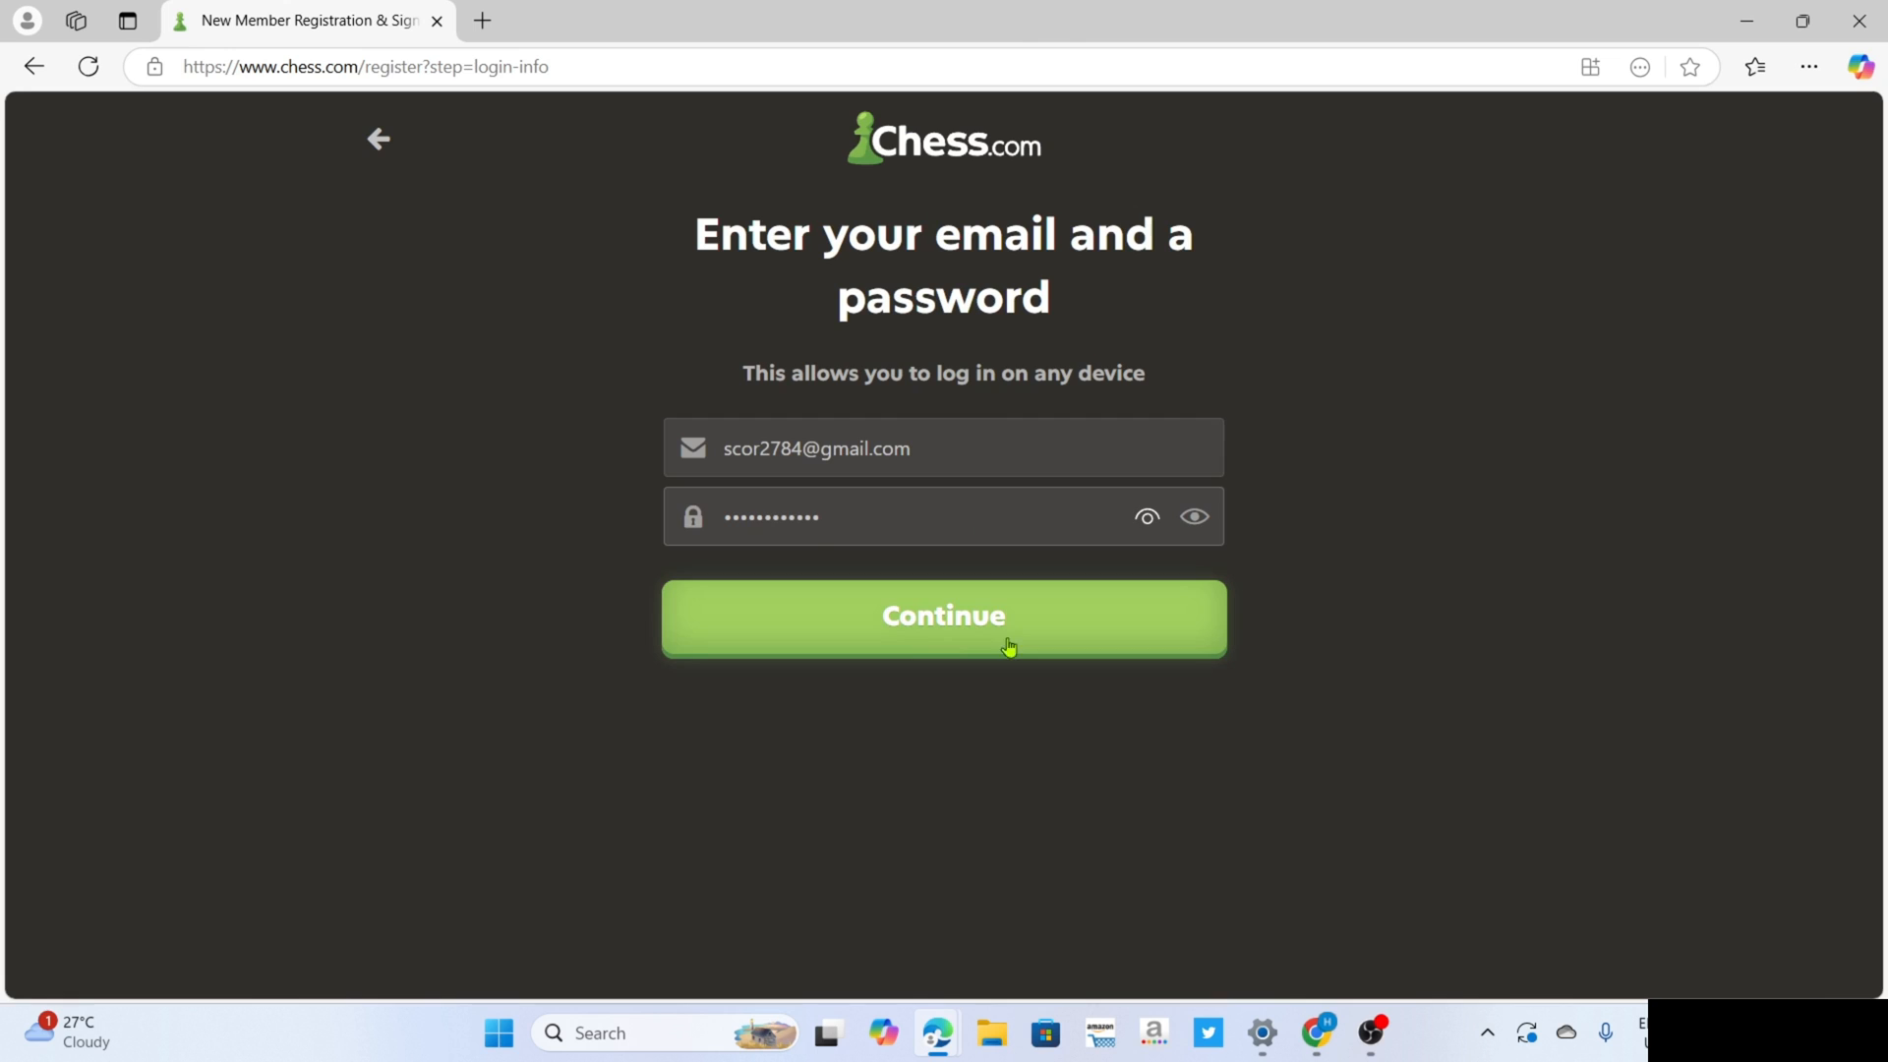
{"action": "left_click", "coordinate": [943, 617]}
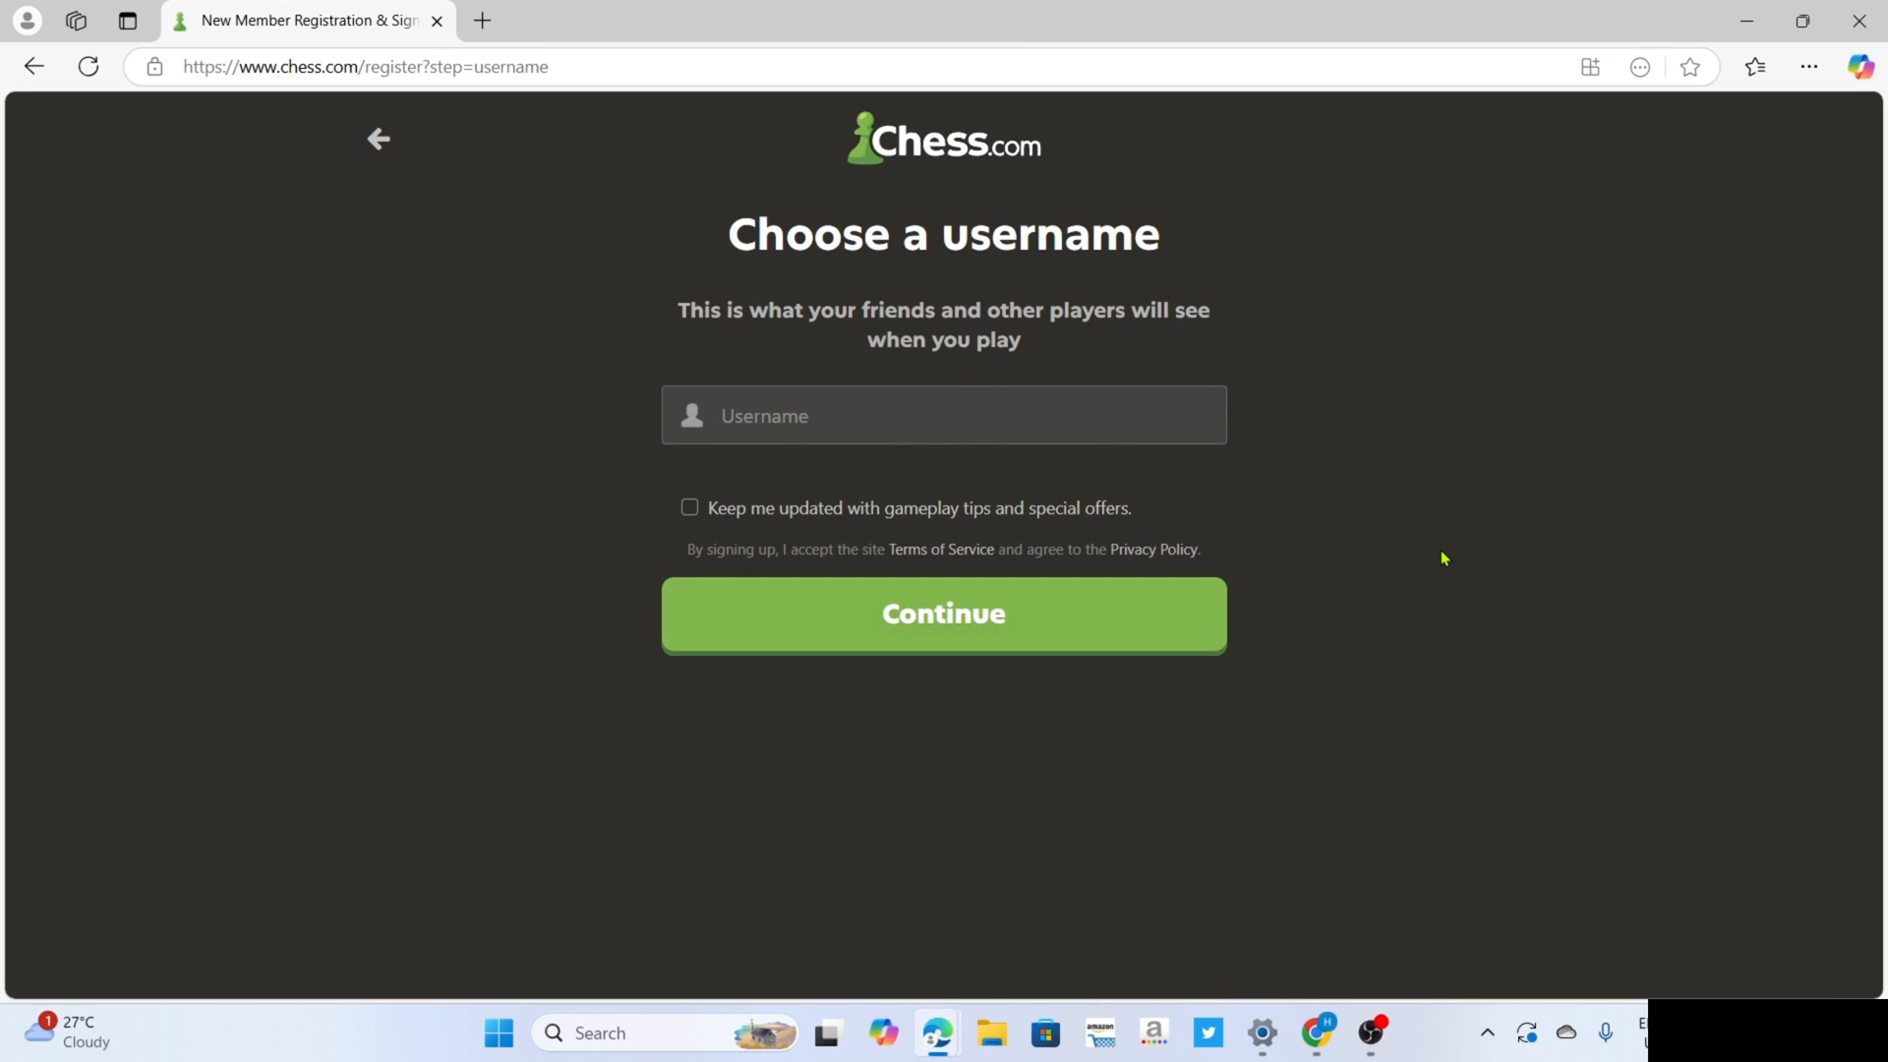
Set username 'gudioo', decline saving the password, keep Standard theme, allow move notifications.
{"action": "type", "text": "gudioon"}
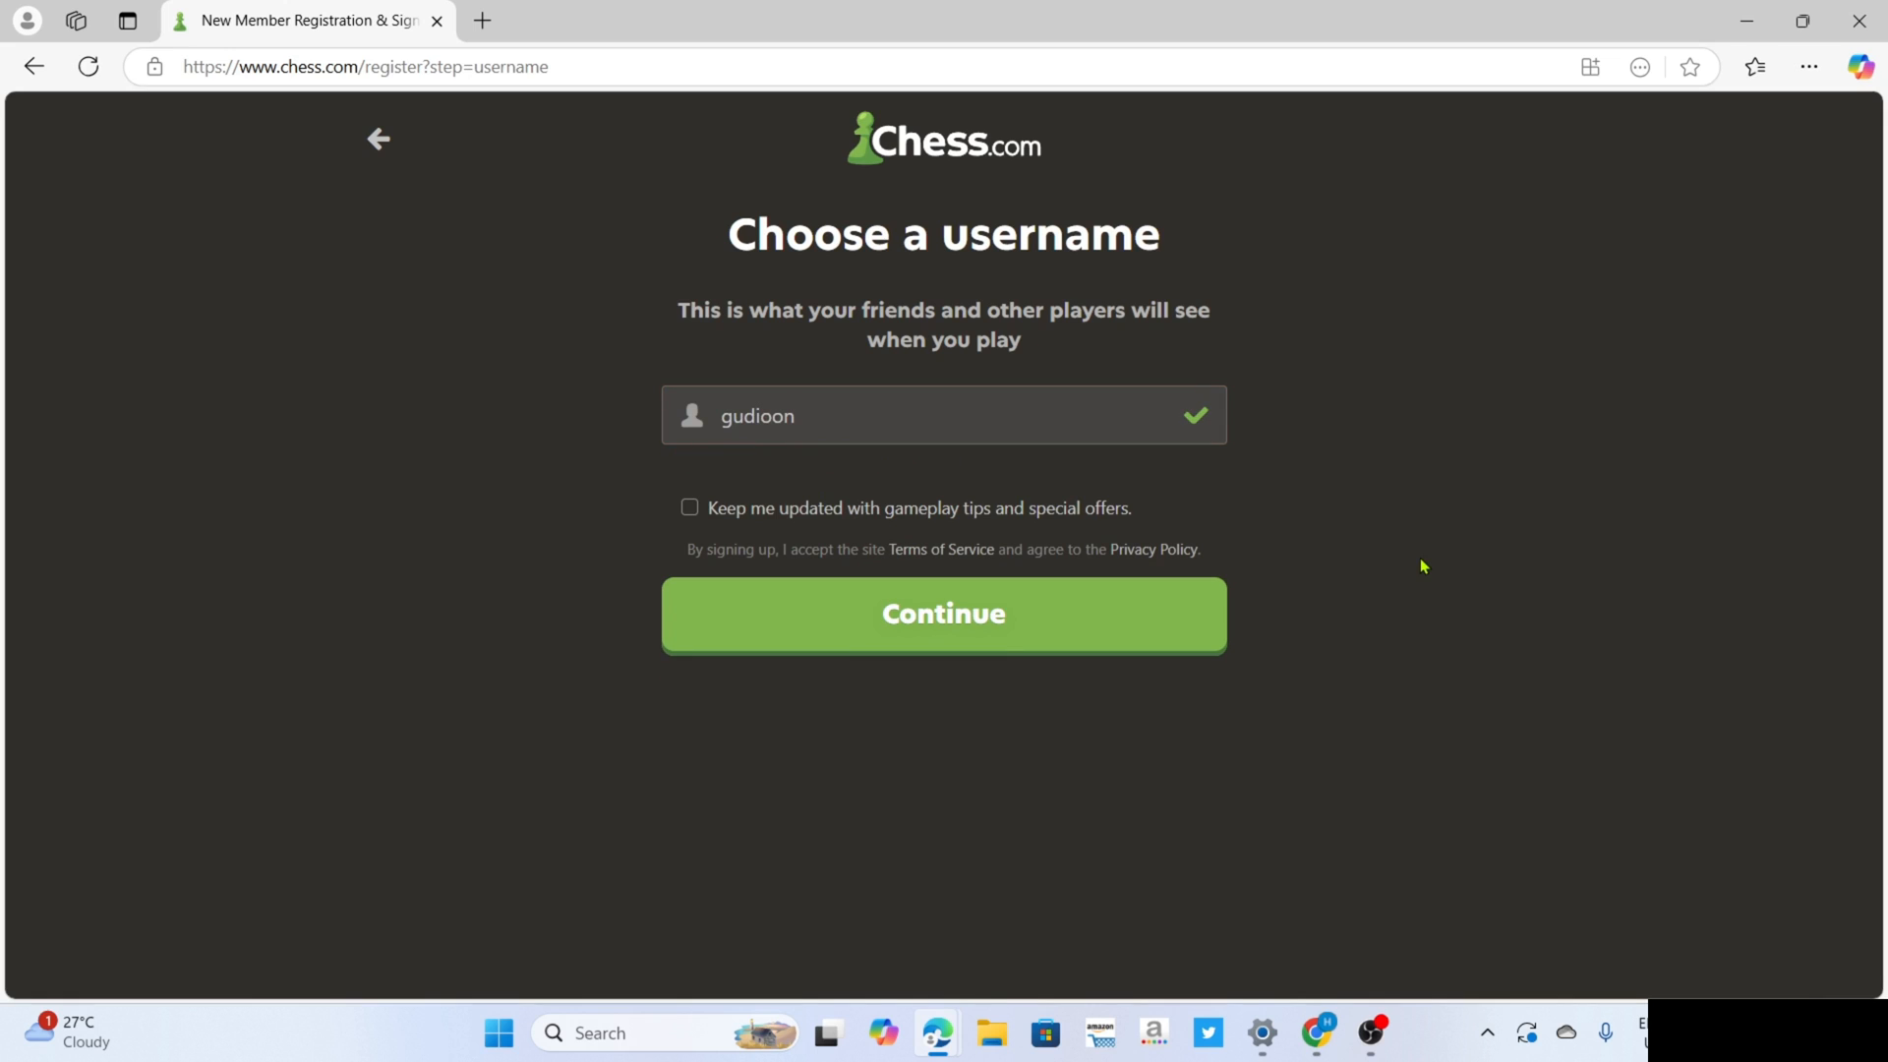
{"action": "mouse_move", "coordinate": [1173, 591]}
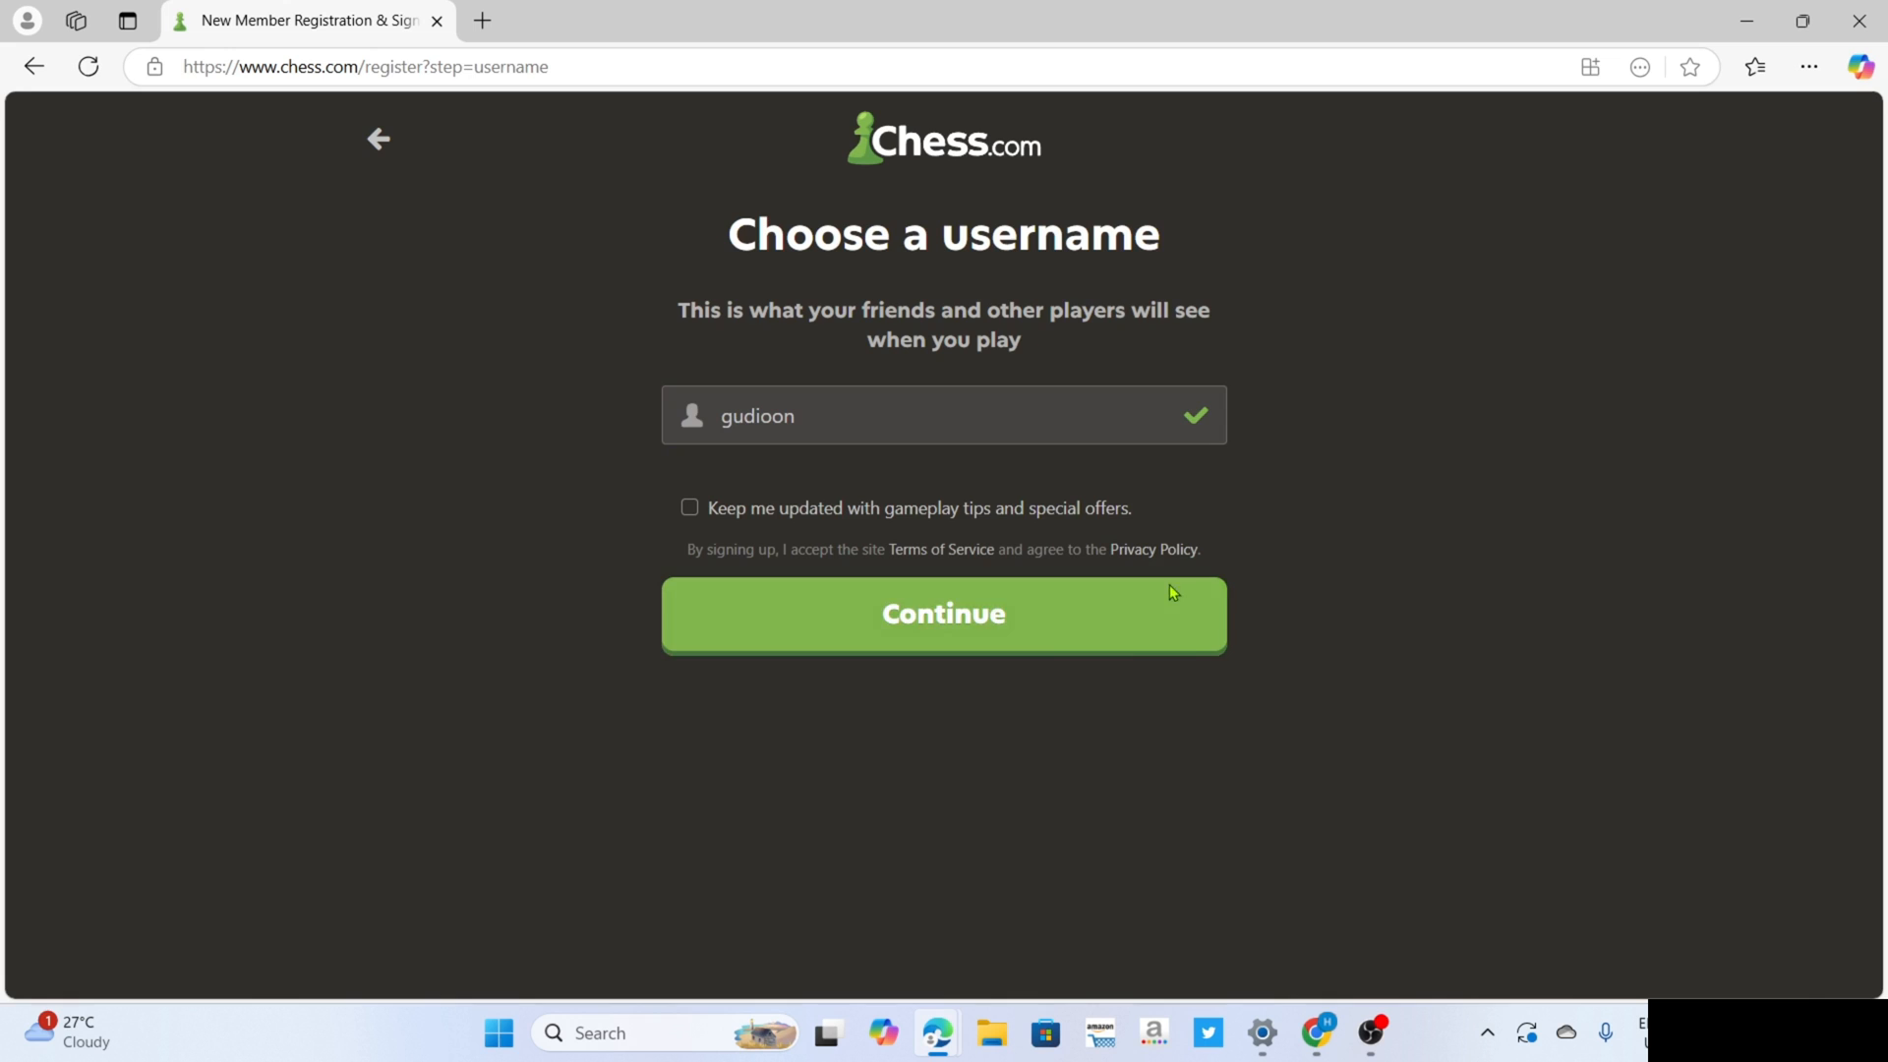
{"action": "left_click", "coordinate": [944, 613]}
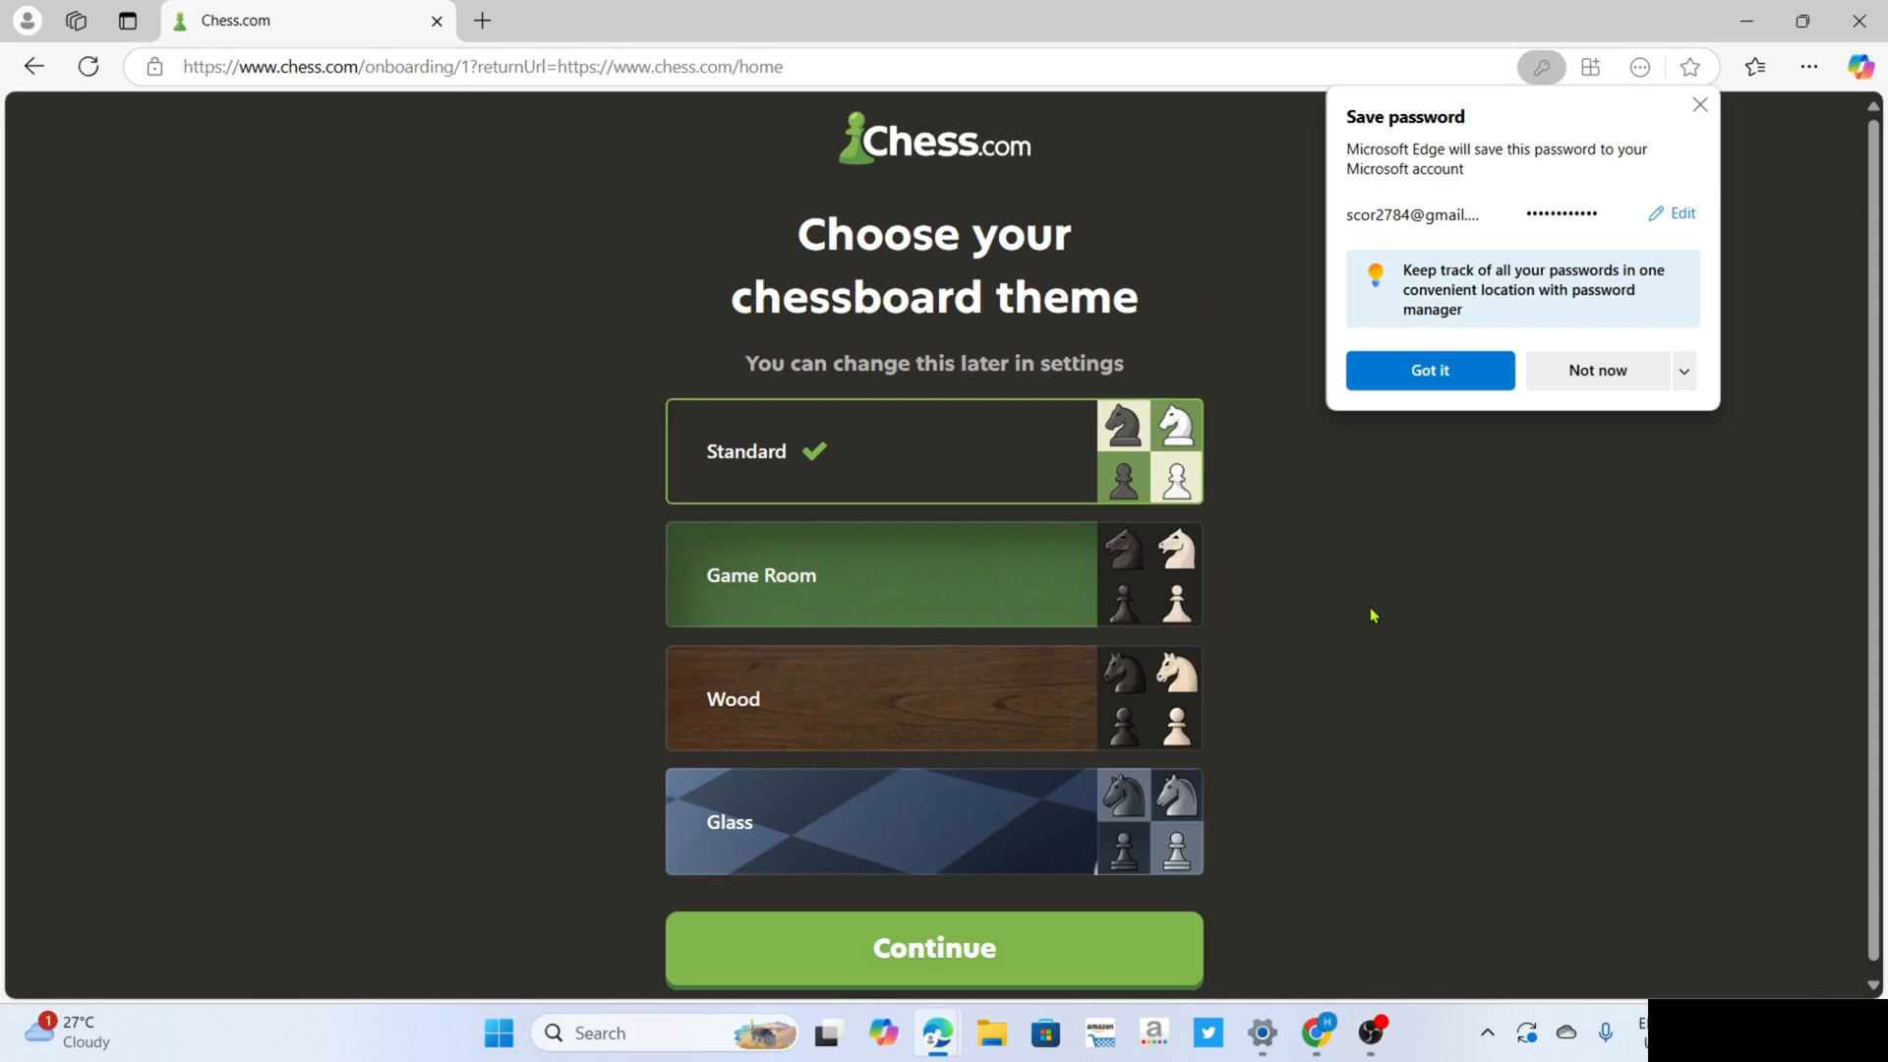
{"action": "left_click", "coordinate": [1428, 370]}
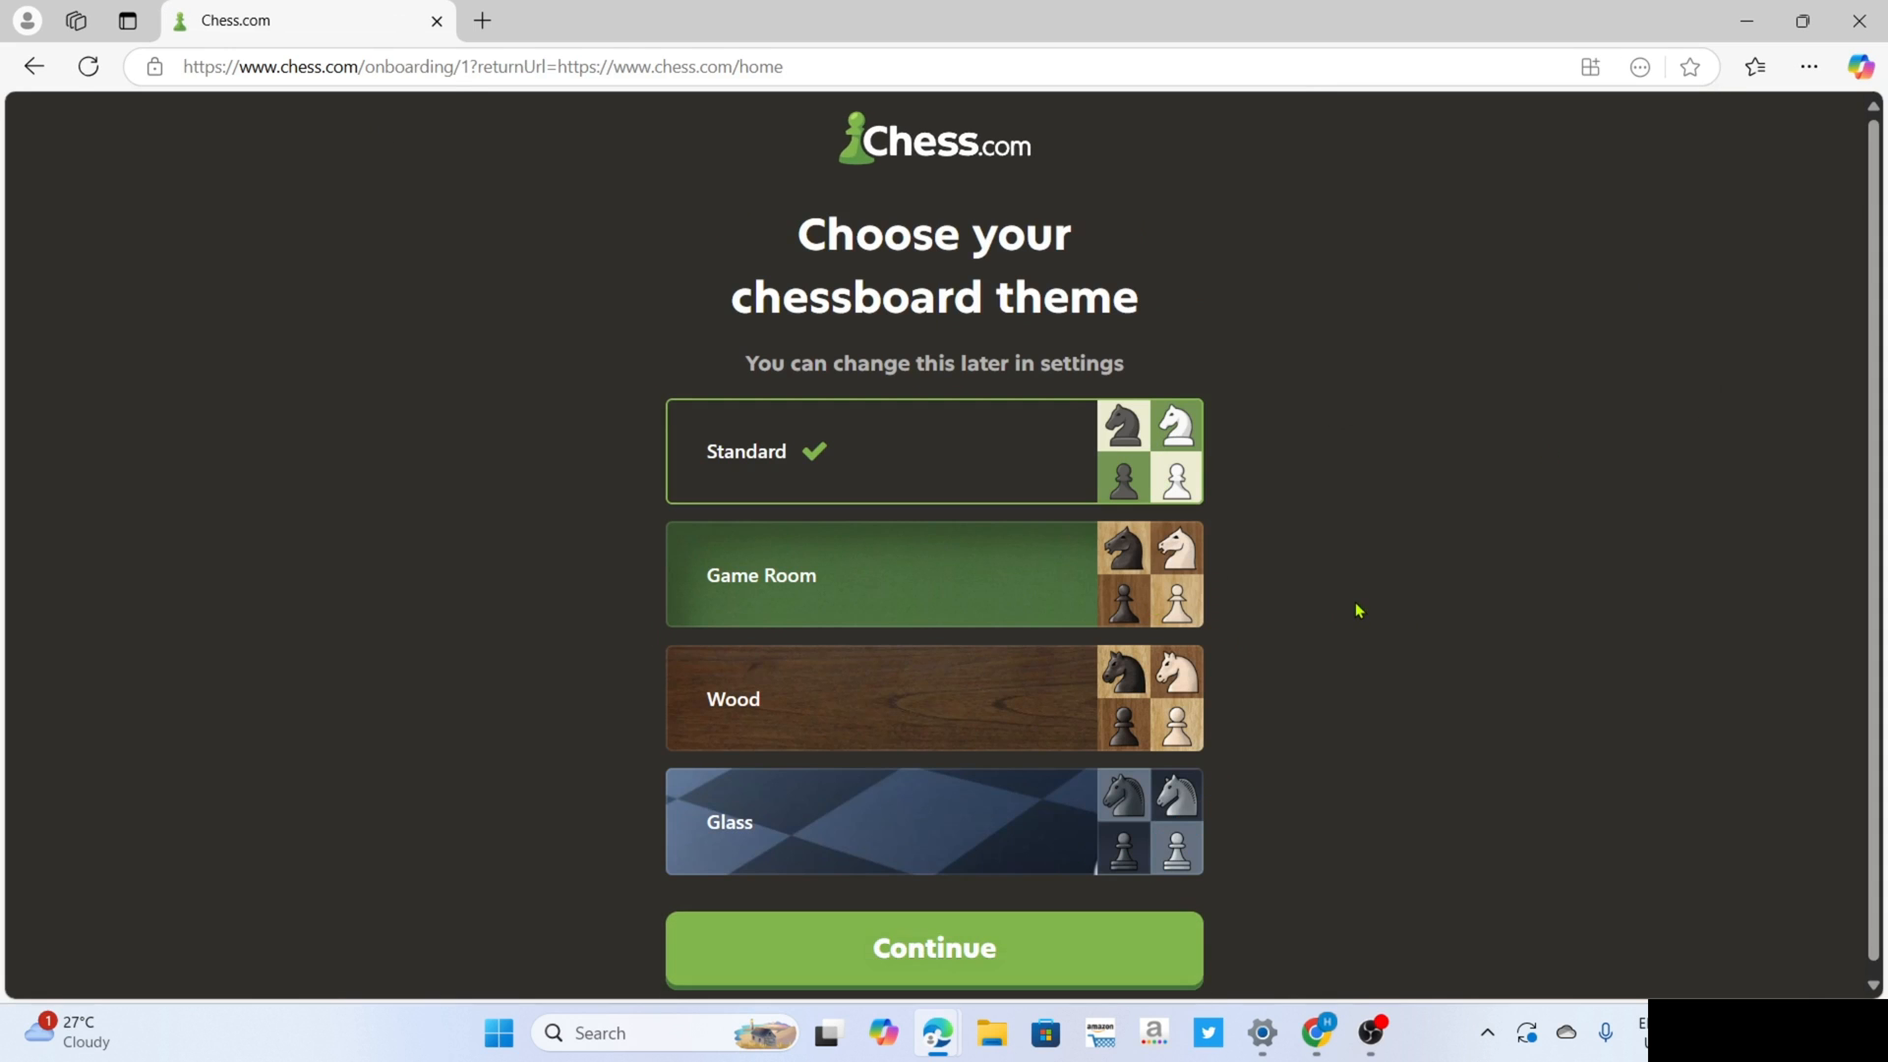
{"action": "left_click", "coordinate": [933, 948]}
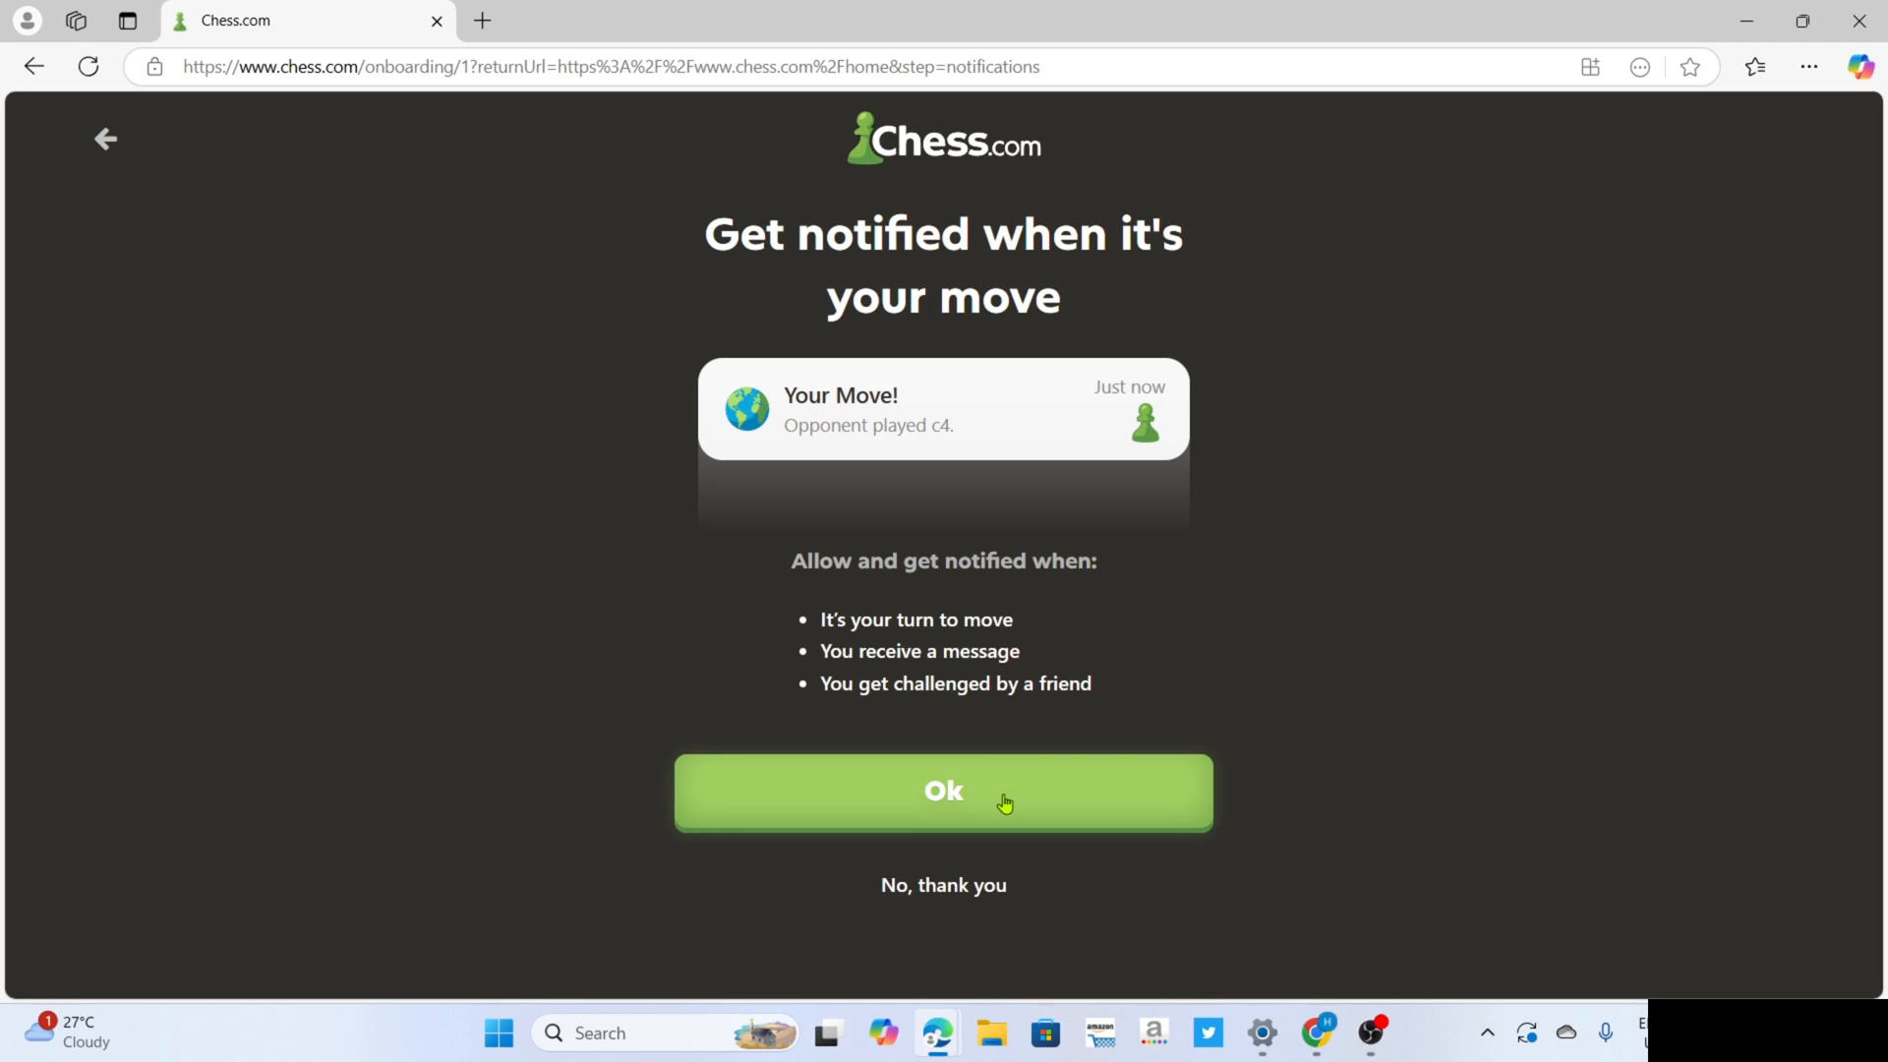
{"action": "left_click", "coordinate": [943, 792]}
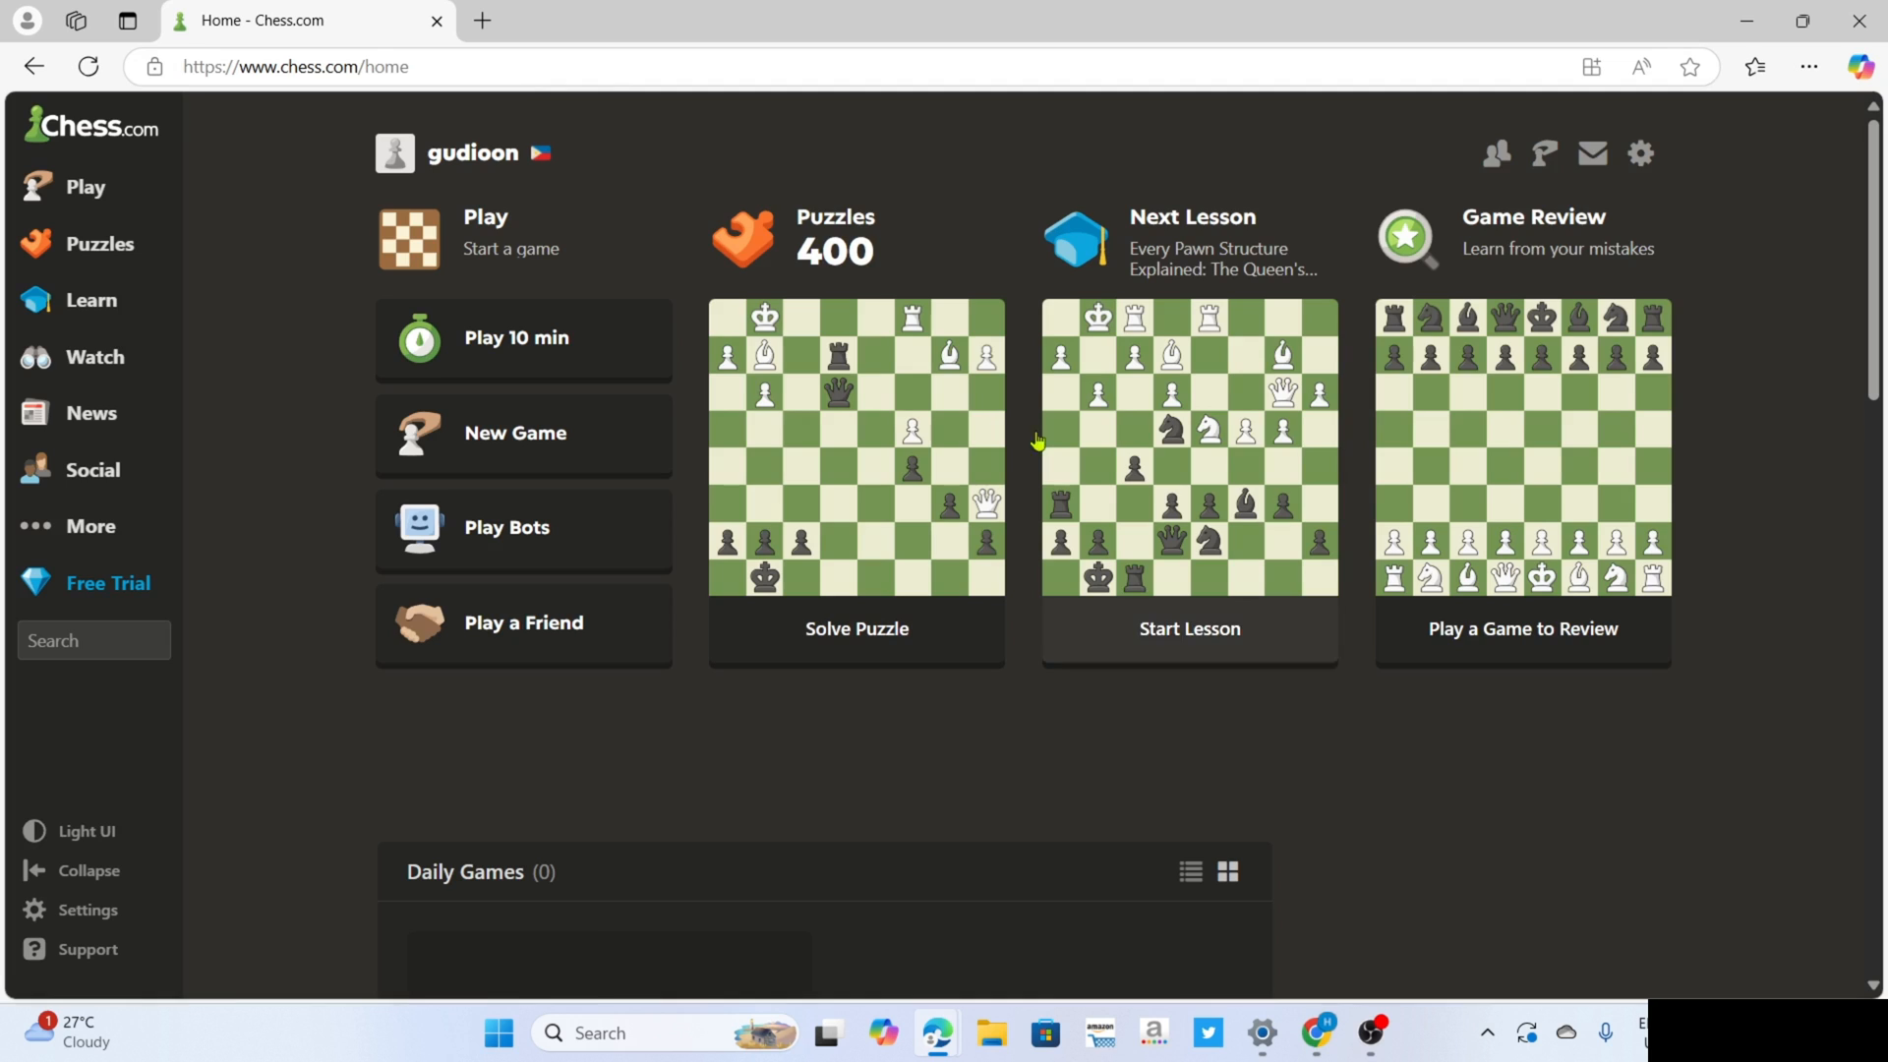
{"action": "mouse_move", "coordinate": [526, 287]}
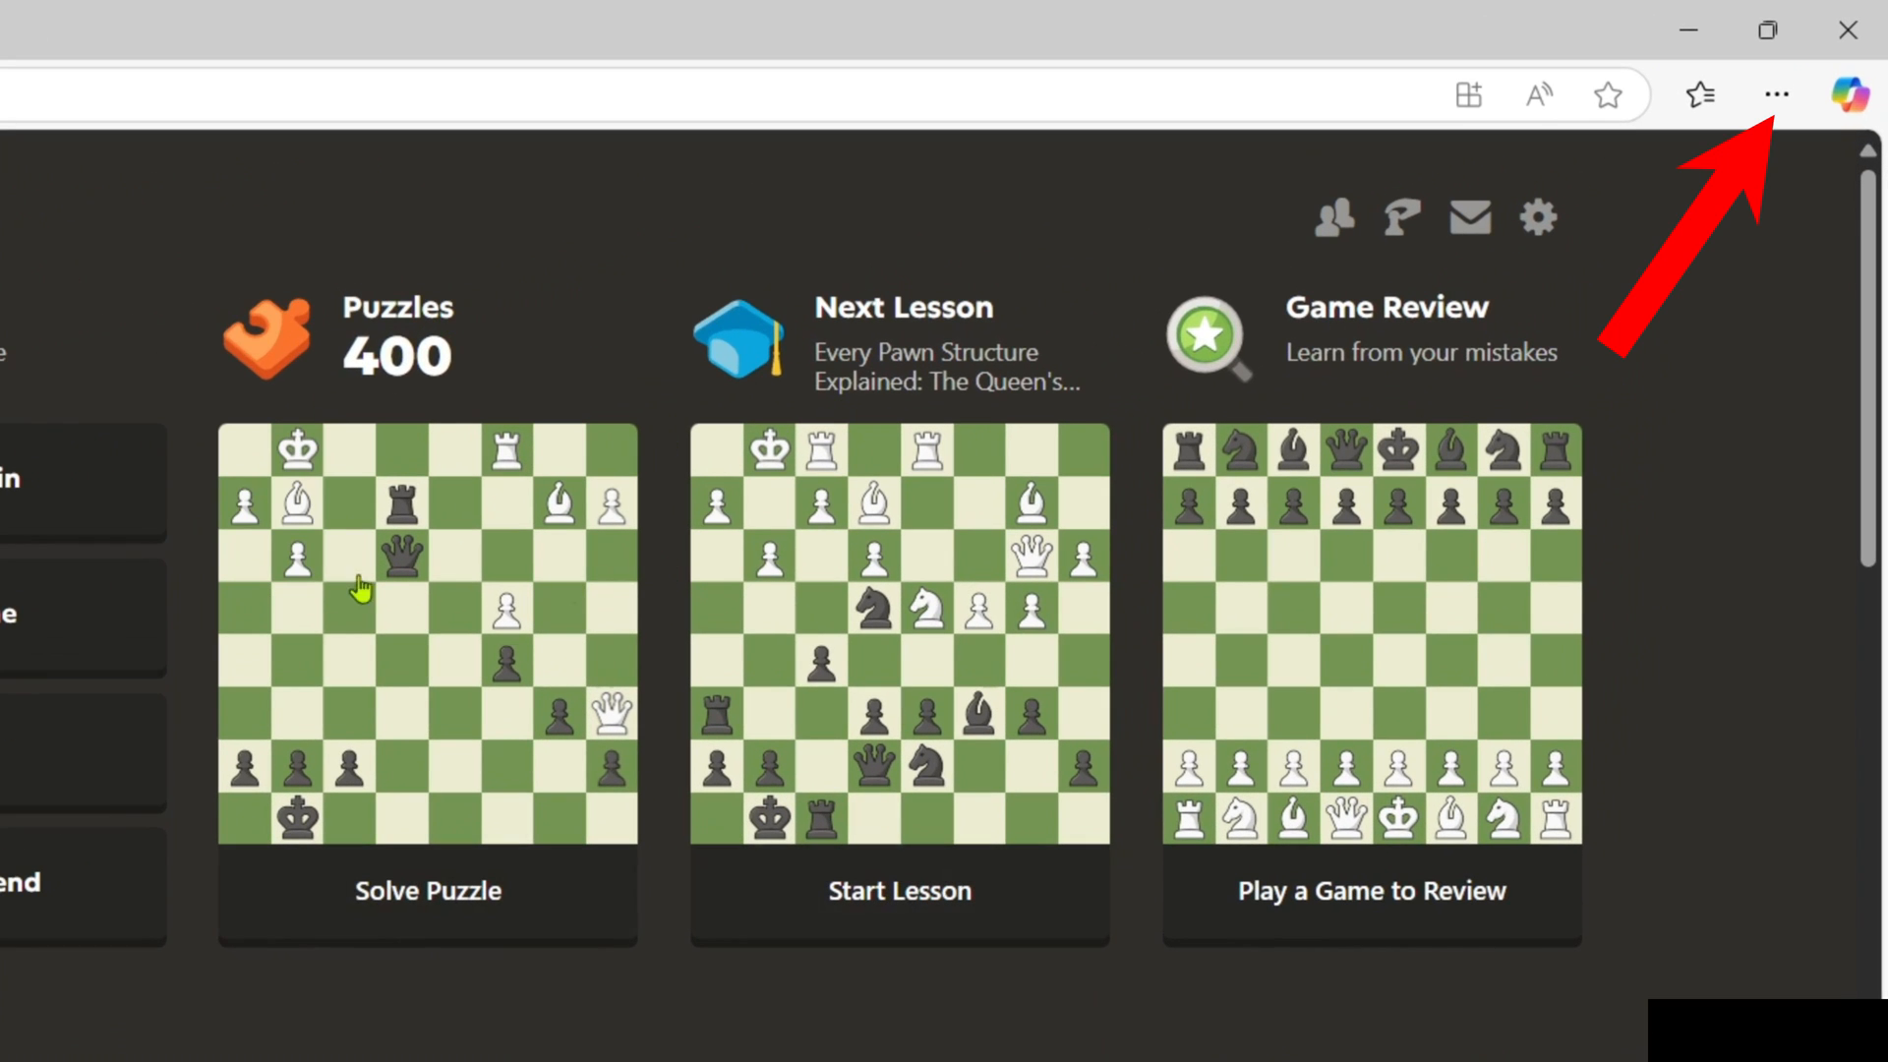
Install Chess - Play & Learn from Edge's Apps menu and pin it to taskbar and Start.
{"action": "left_click", "coordinate": [1775, 96]}
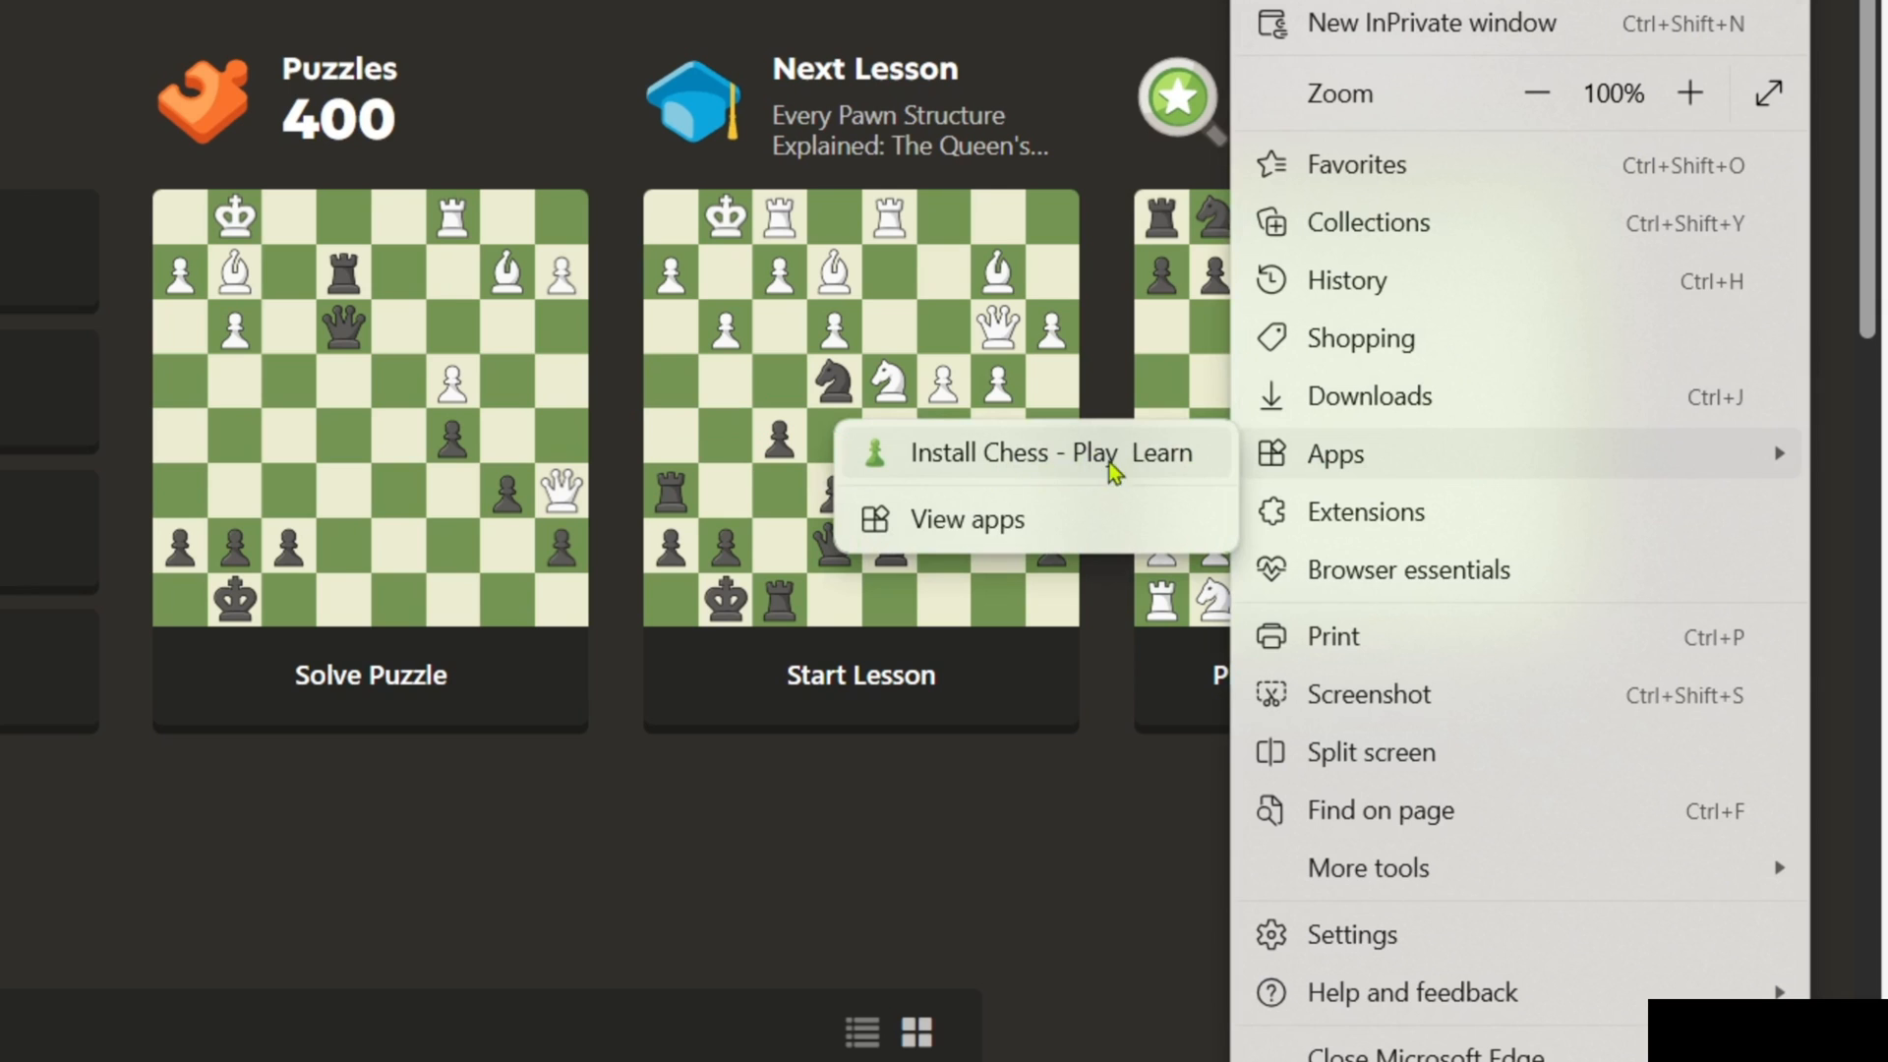
{"action": "left_click", "coordinate": [980, 453]}
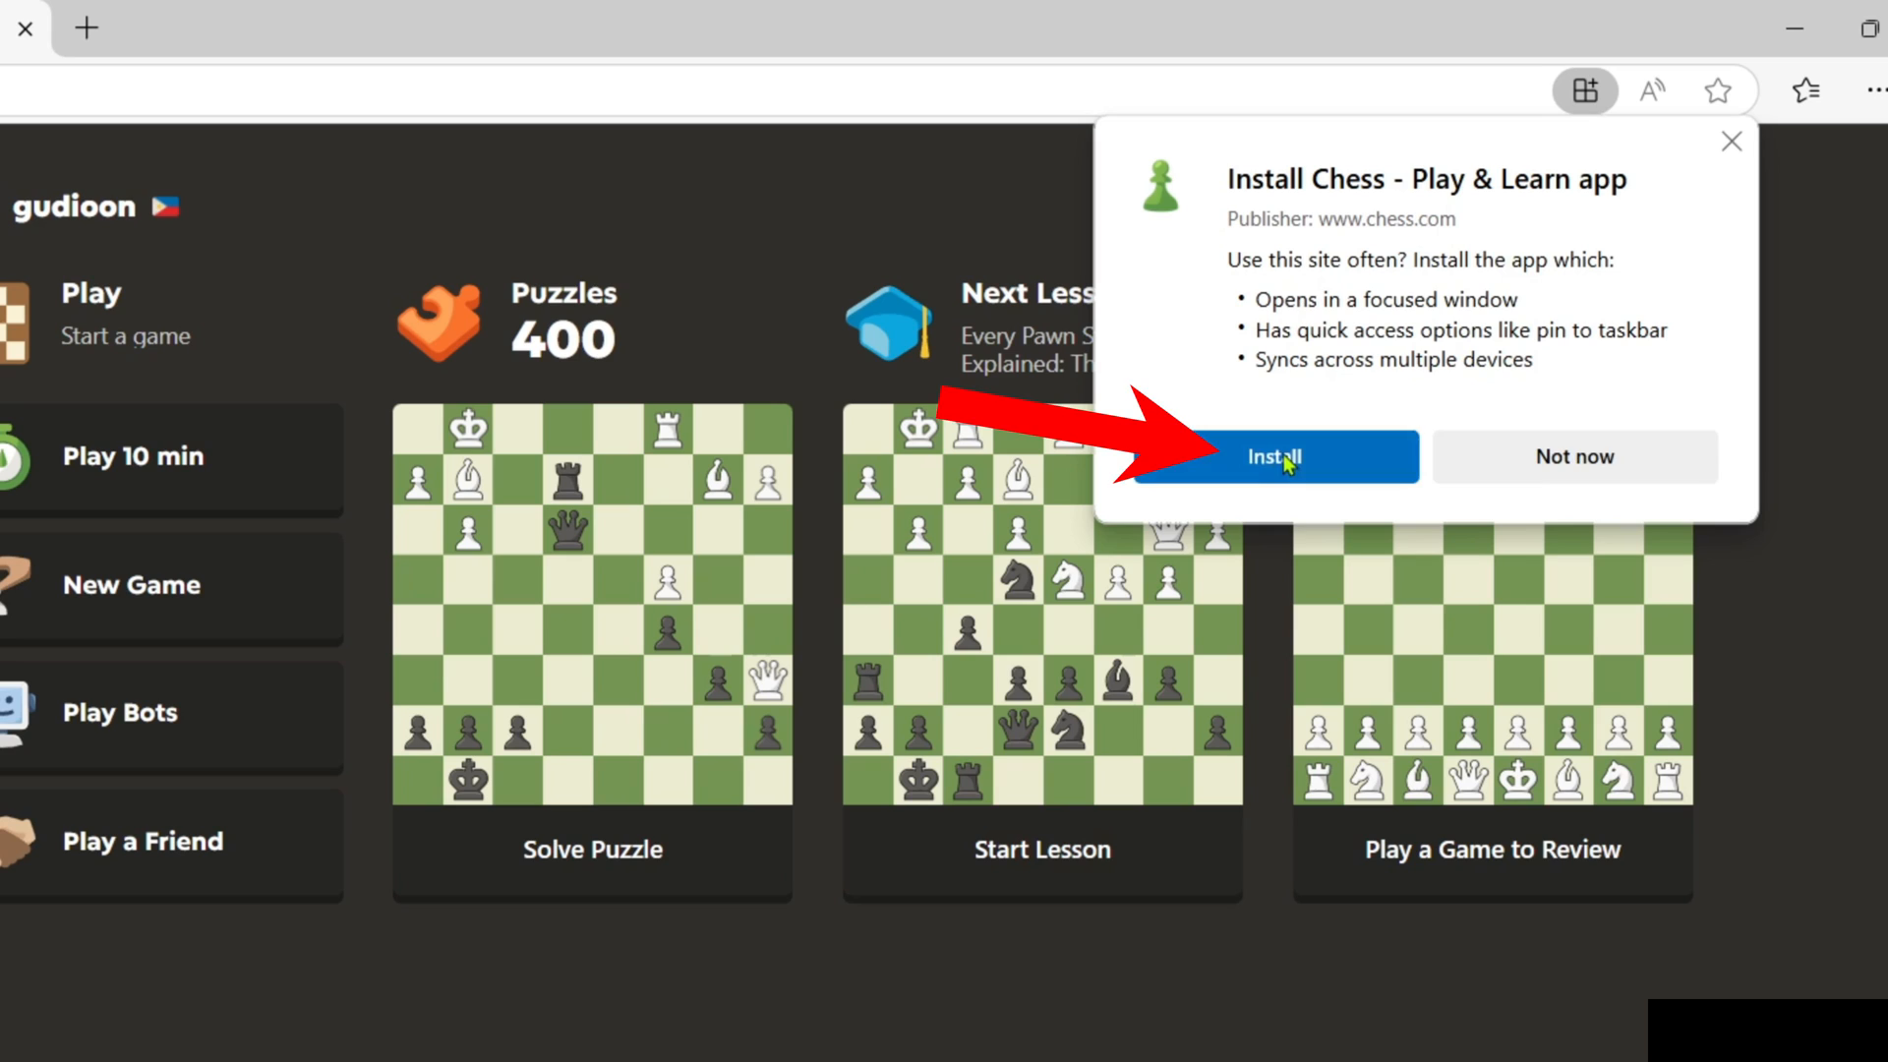
{"action": "left_click", "coordinate": [1271, 456]}
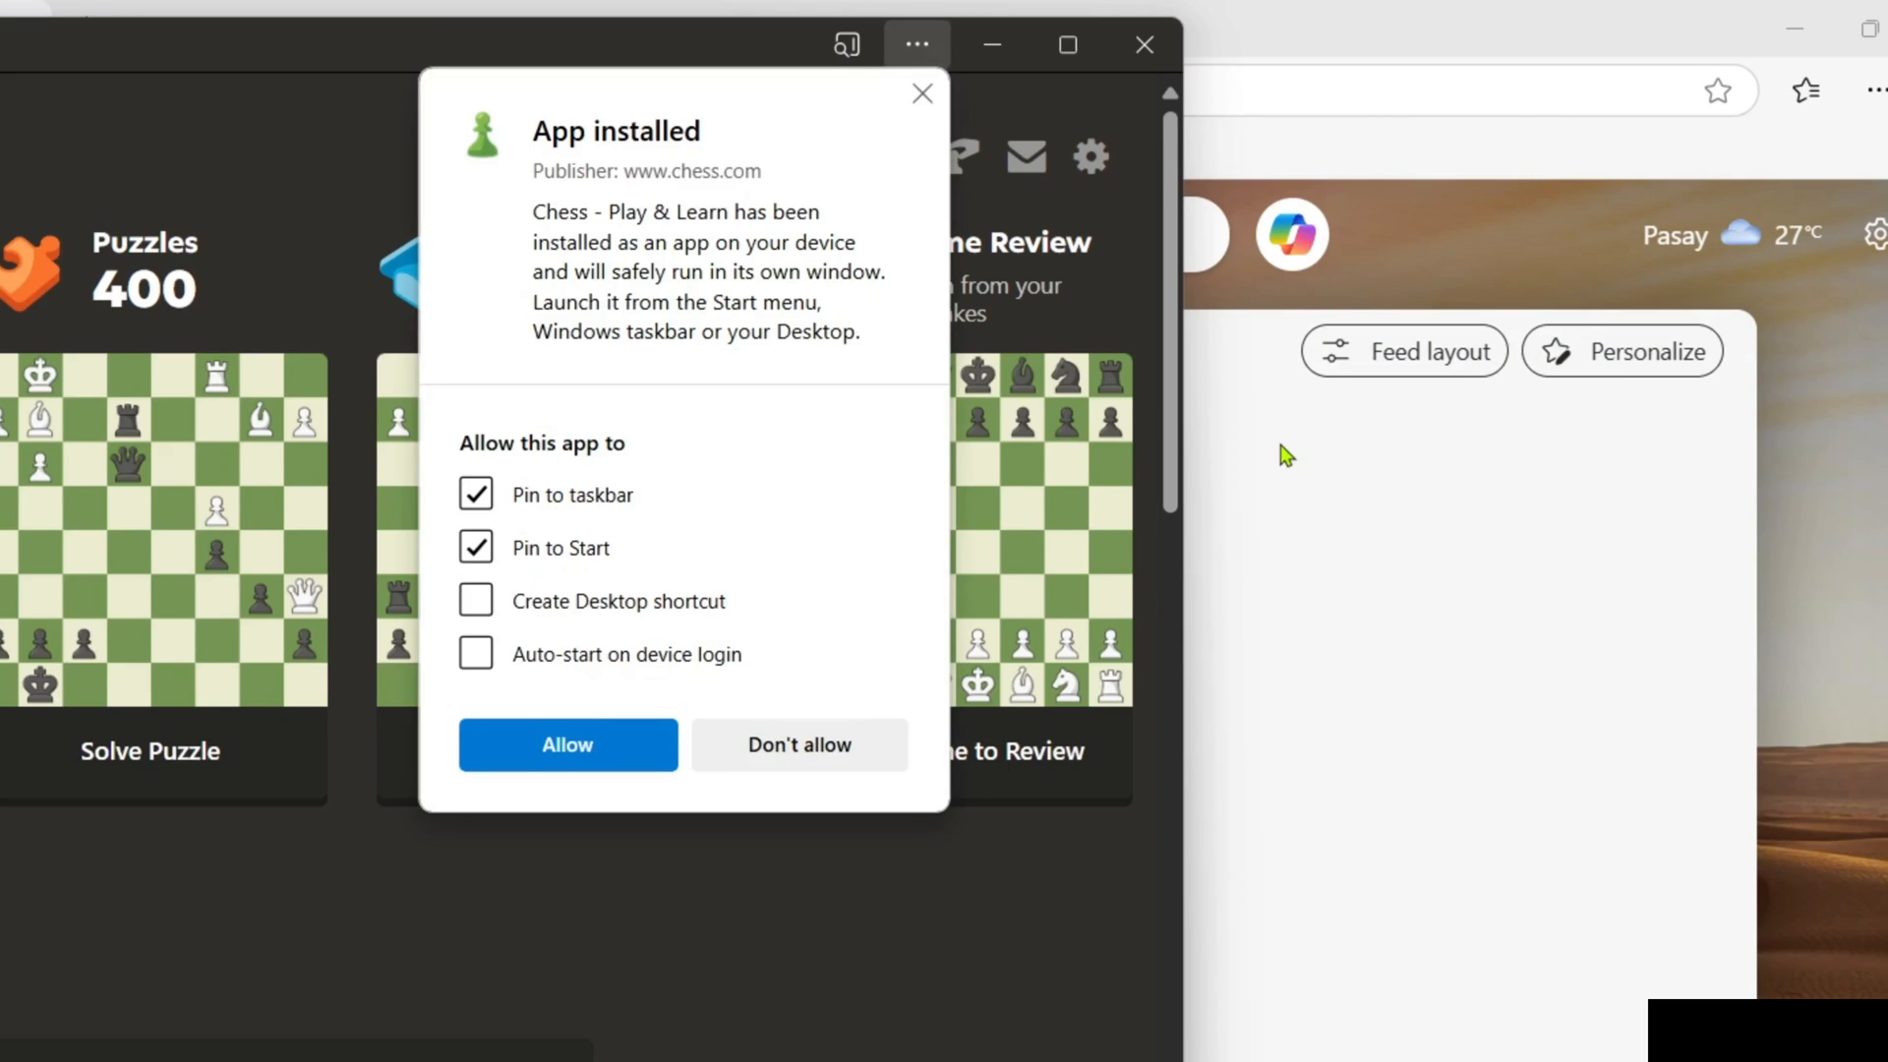
{"action": "left_click", "coordinate": [568, 744]}
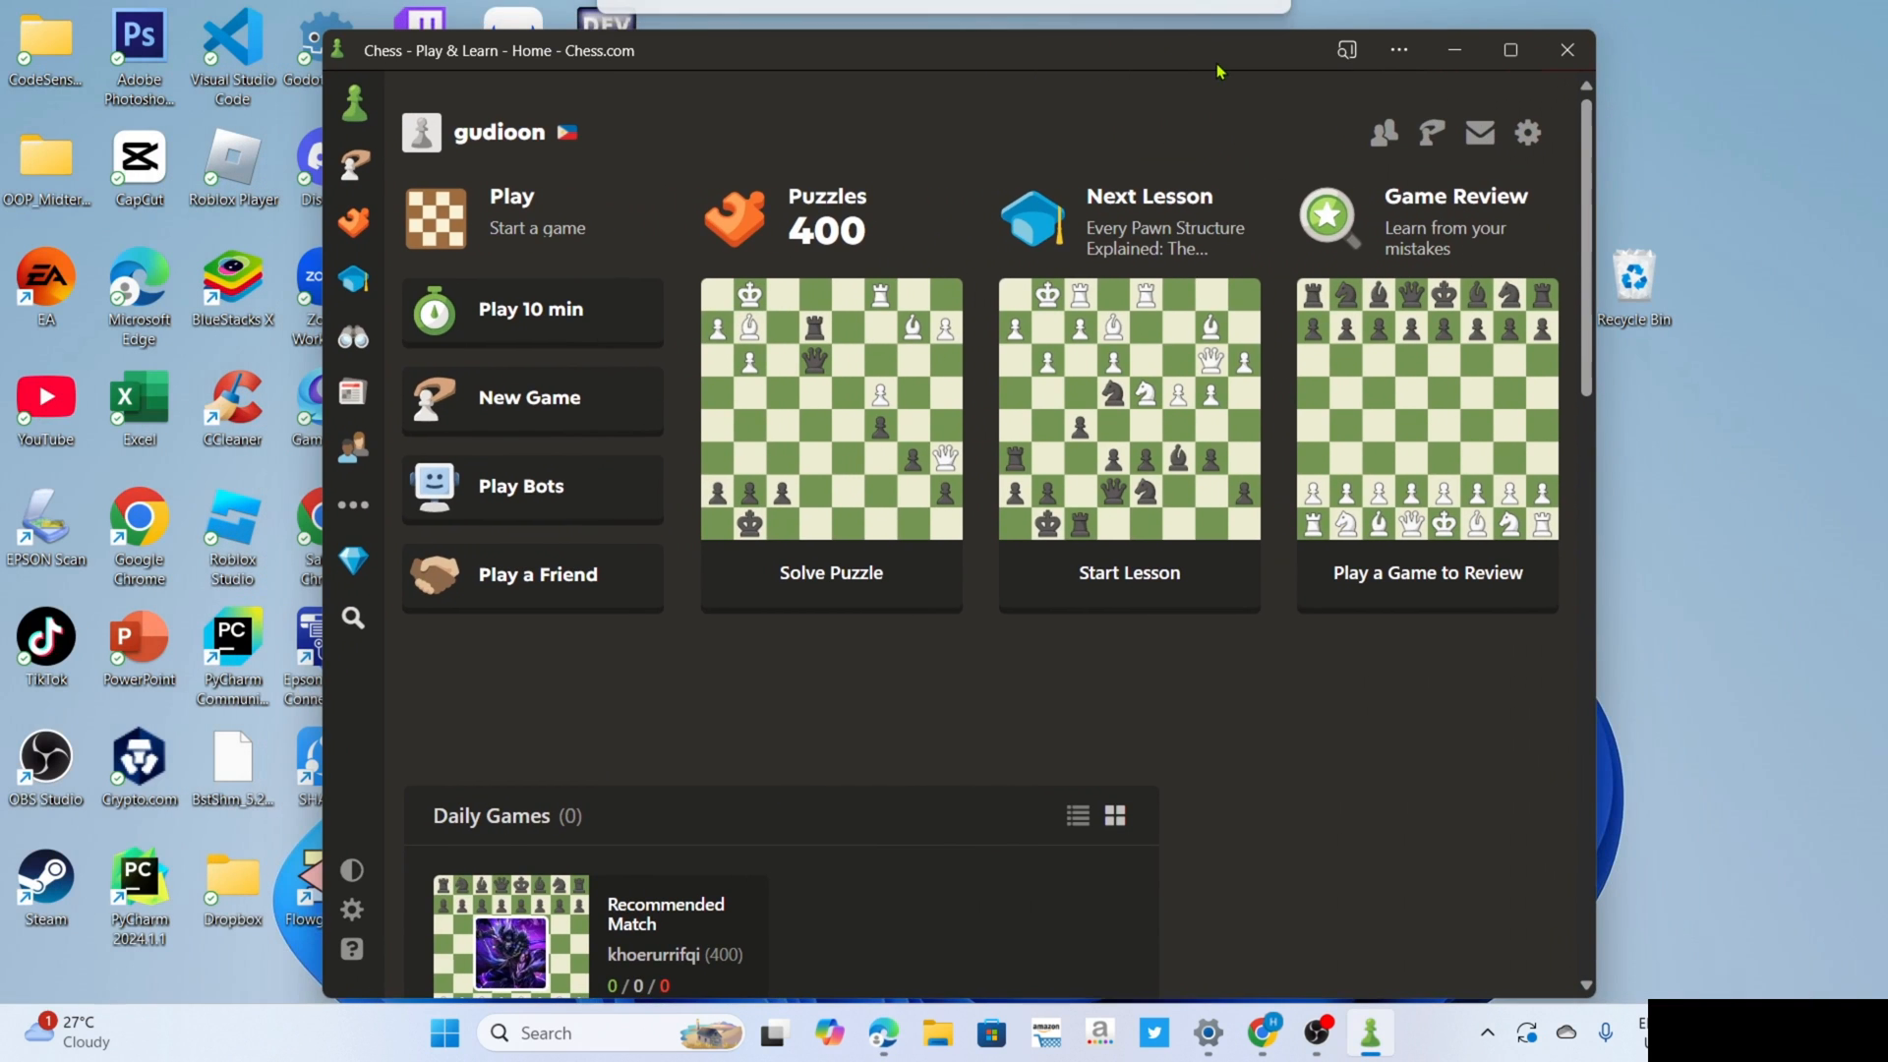
{"action": "mouse_move", "coordinate": [1485, 412]}
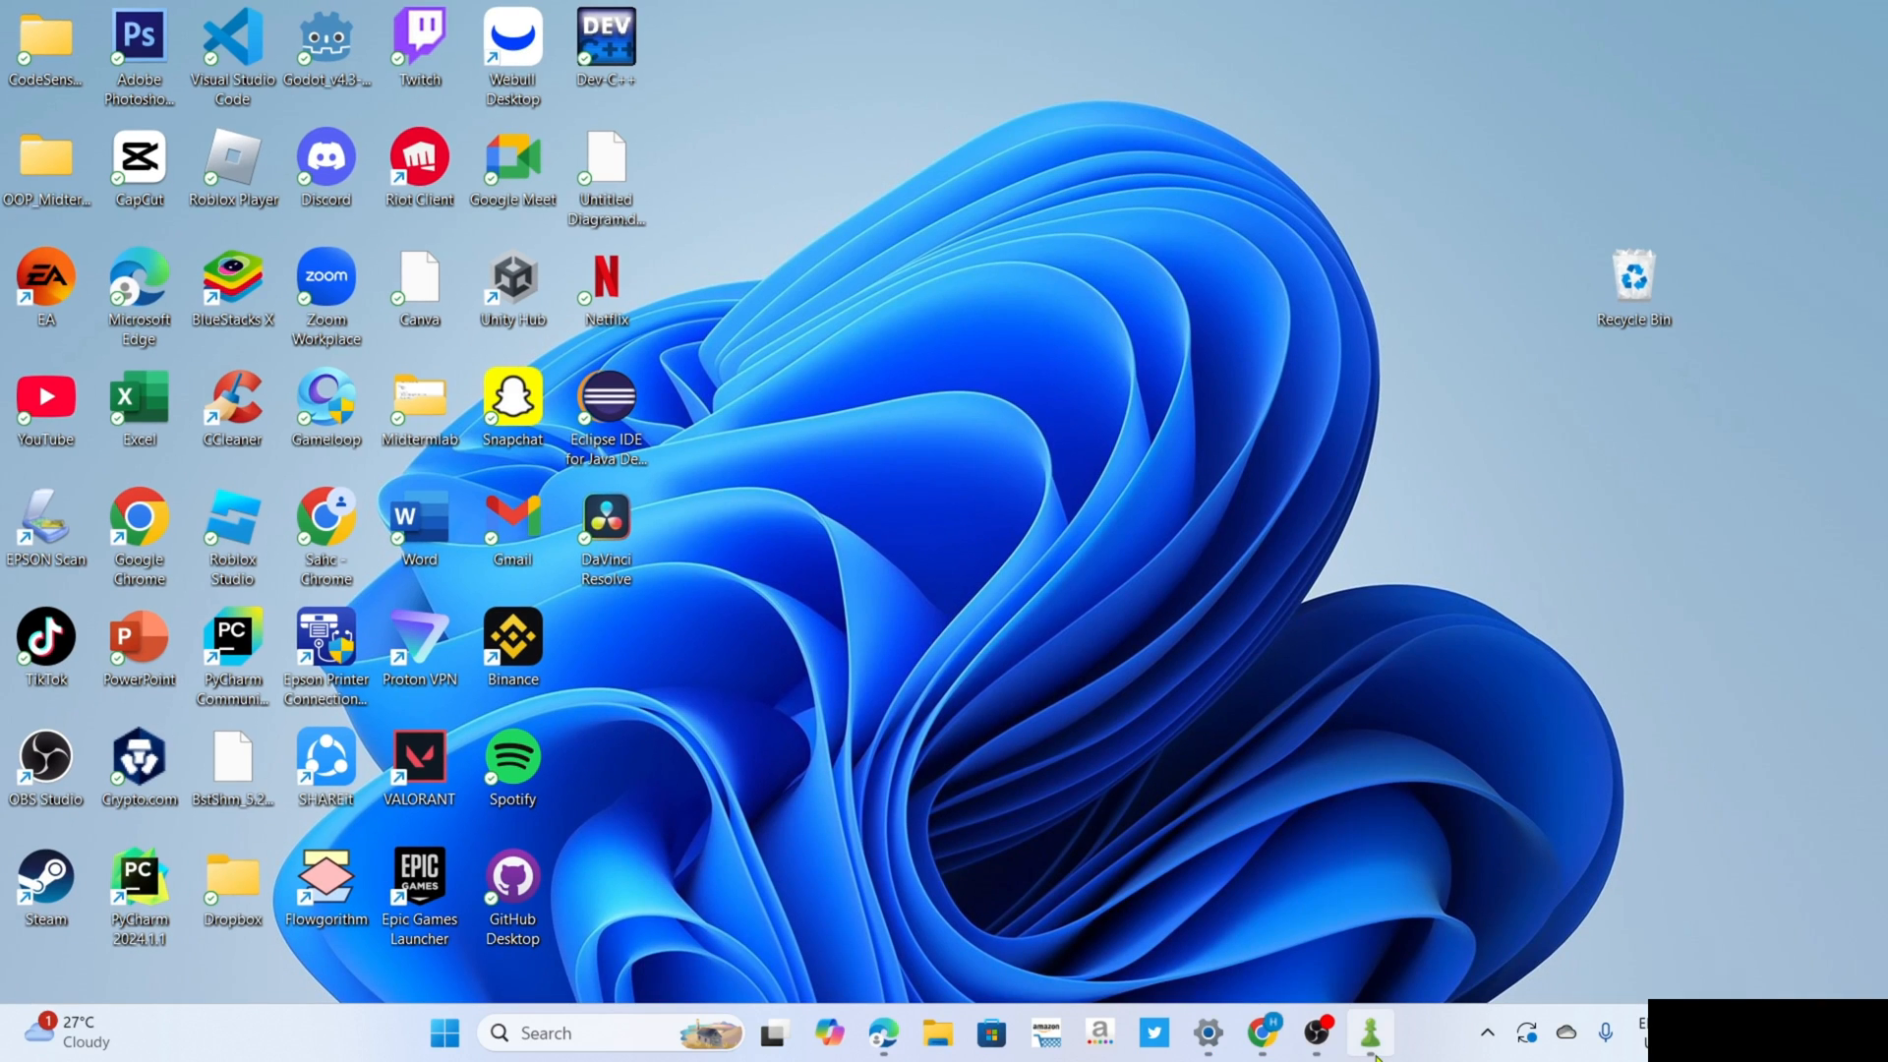
Enable a desktop shortcut in Chess - Play & Learn's App settings, then launch the app from it.
{"action": "left_click", "coordinate": [1369, 1032]}
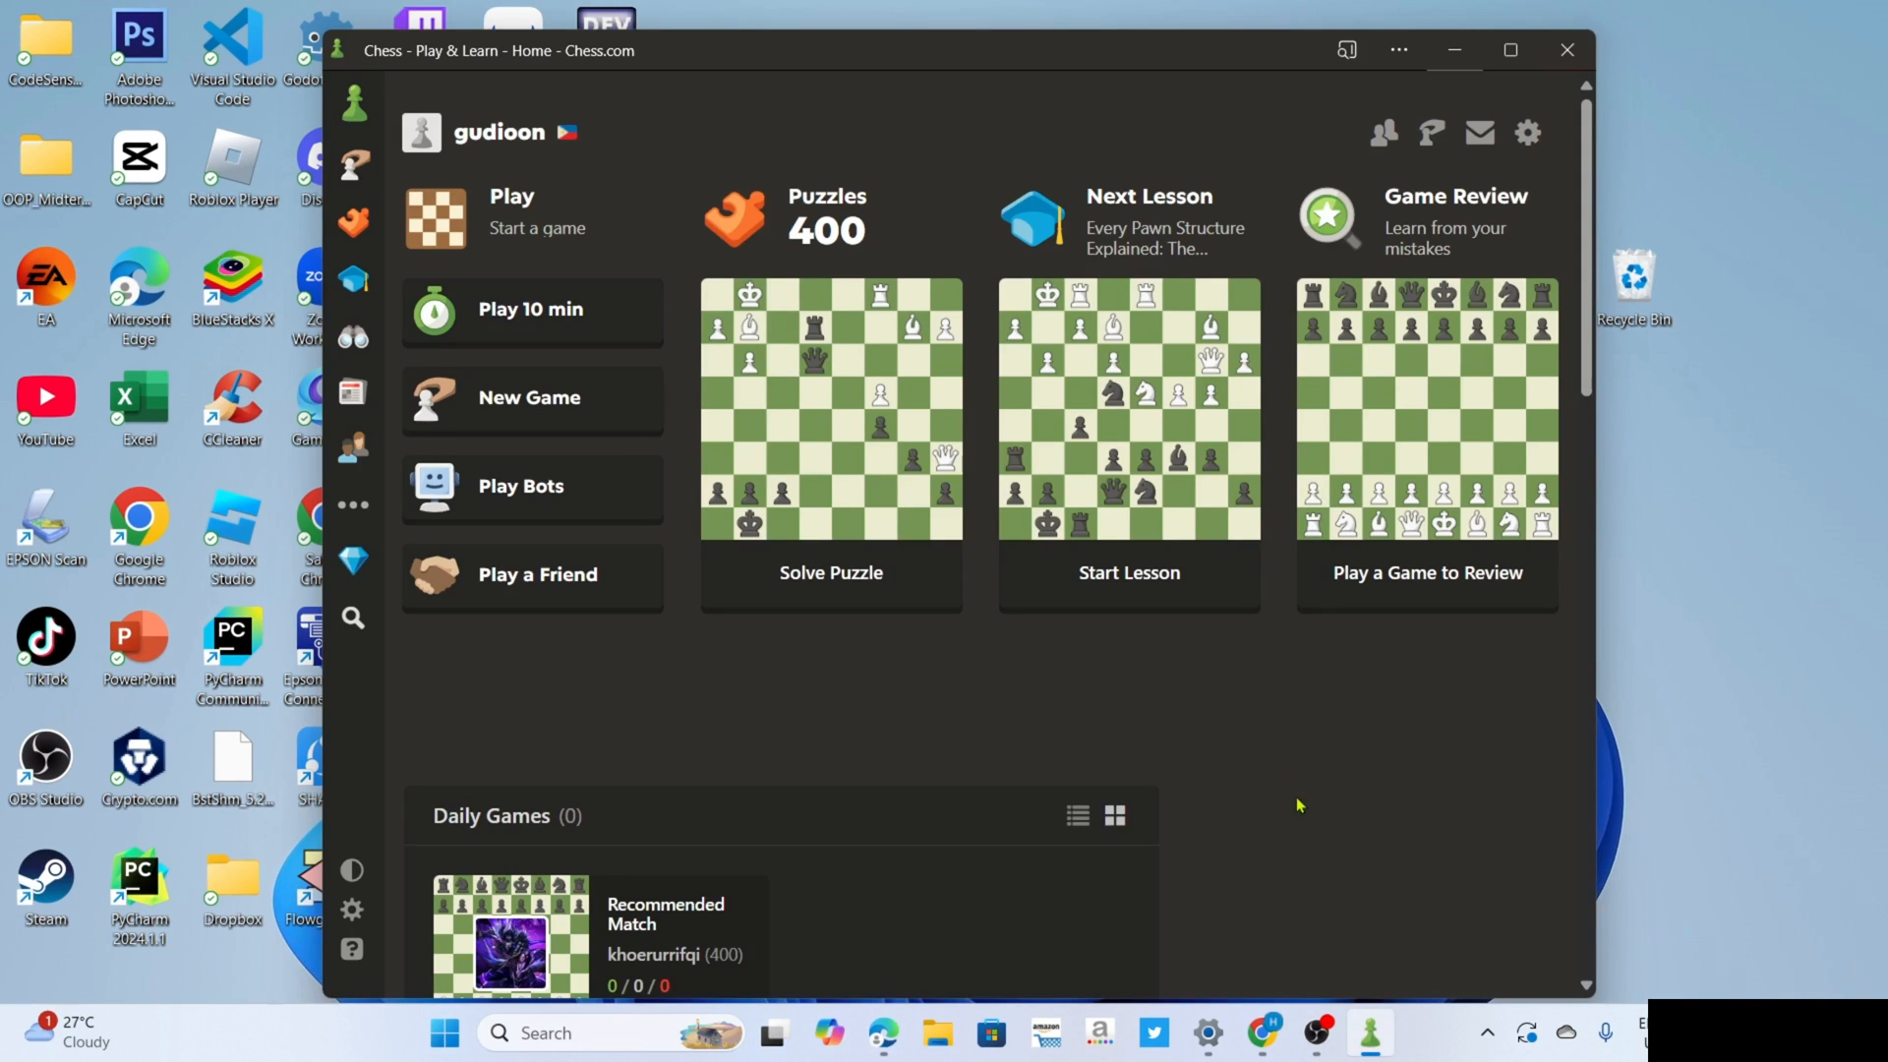
{"action": "mouse_move", "coordinate": [1399, 50]}
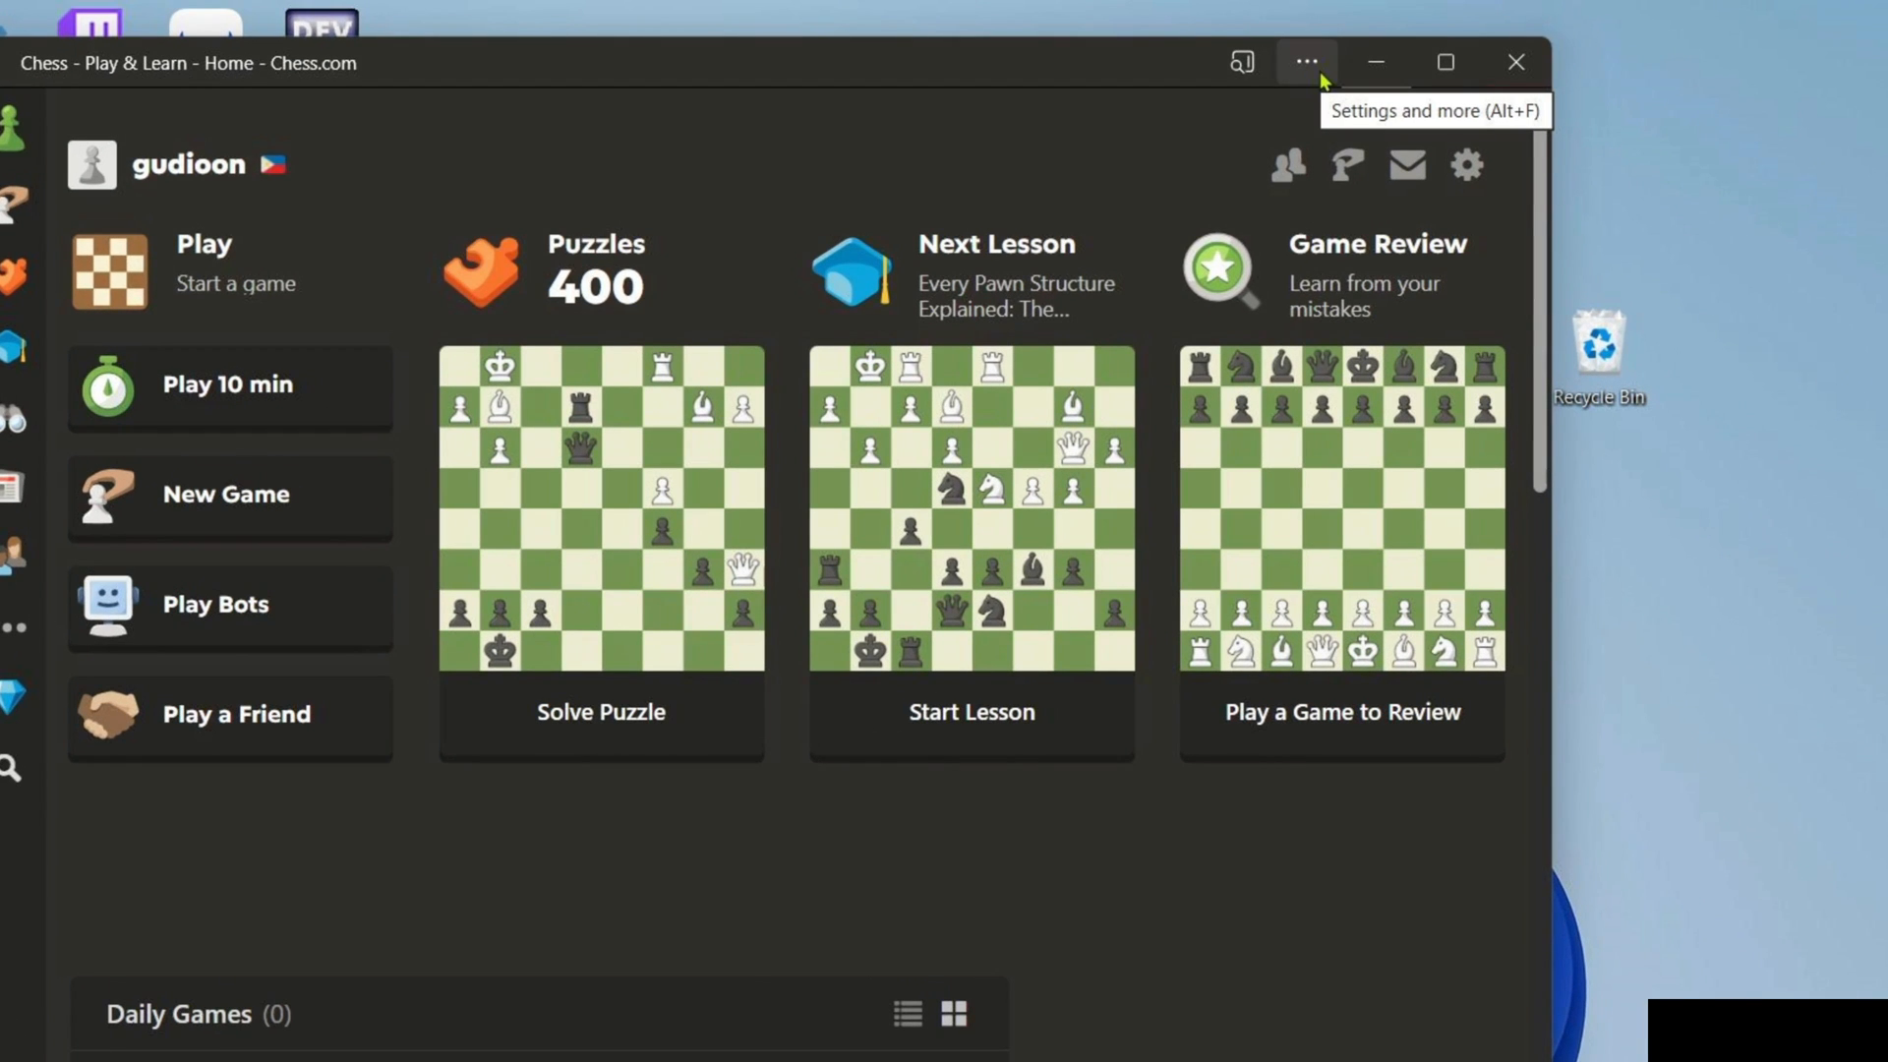
{"action": "left_click", "coordinate": [1307, 63]}
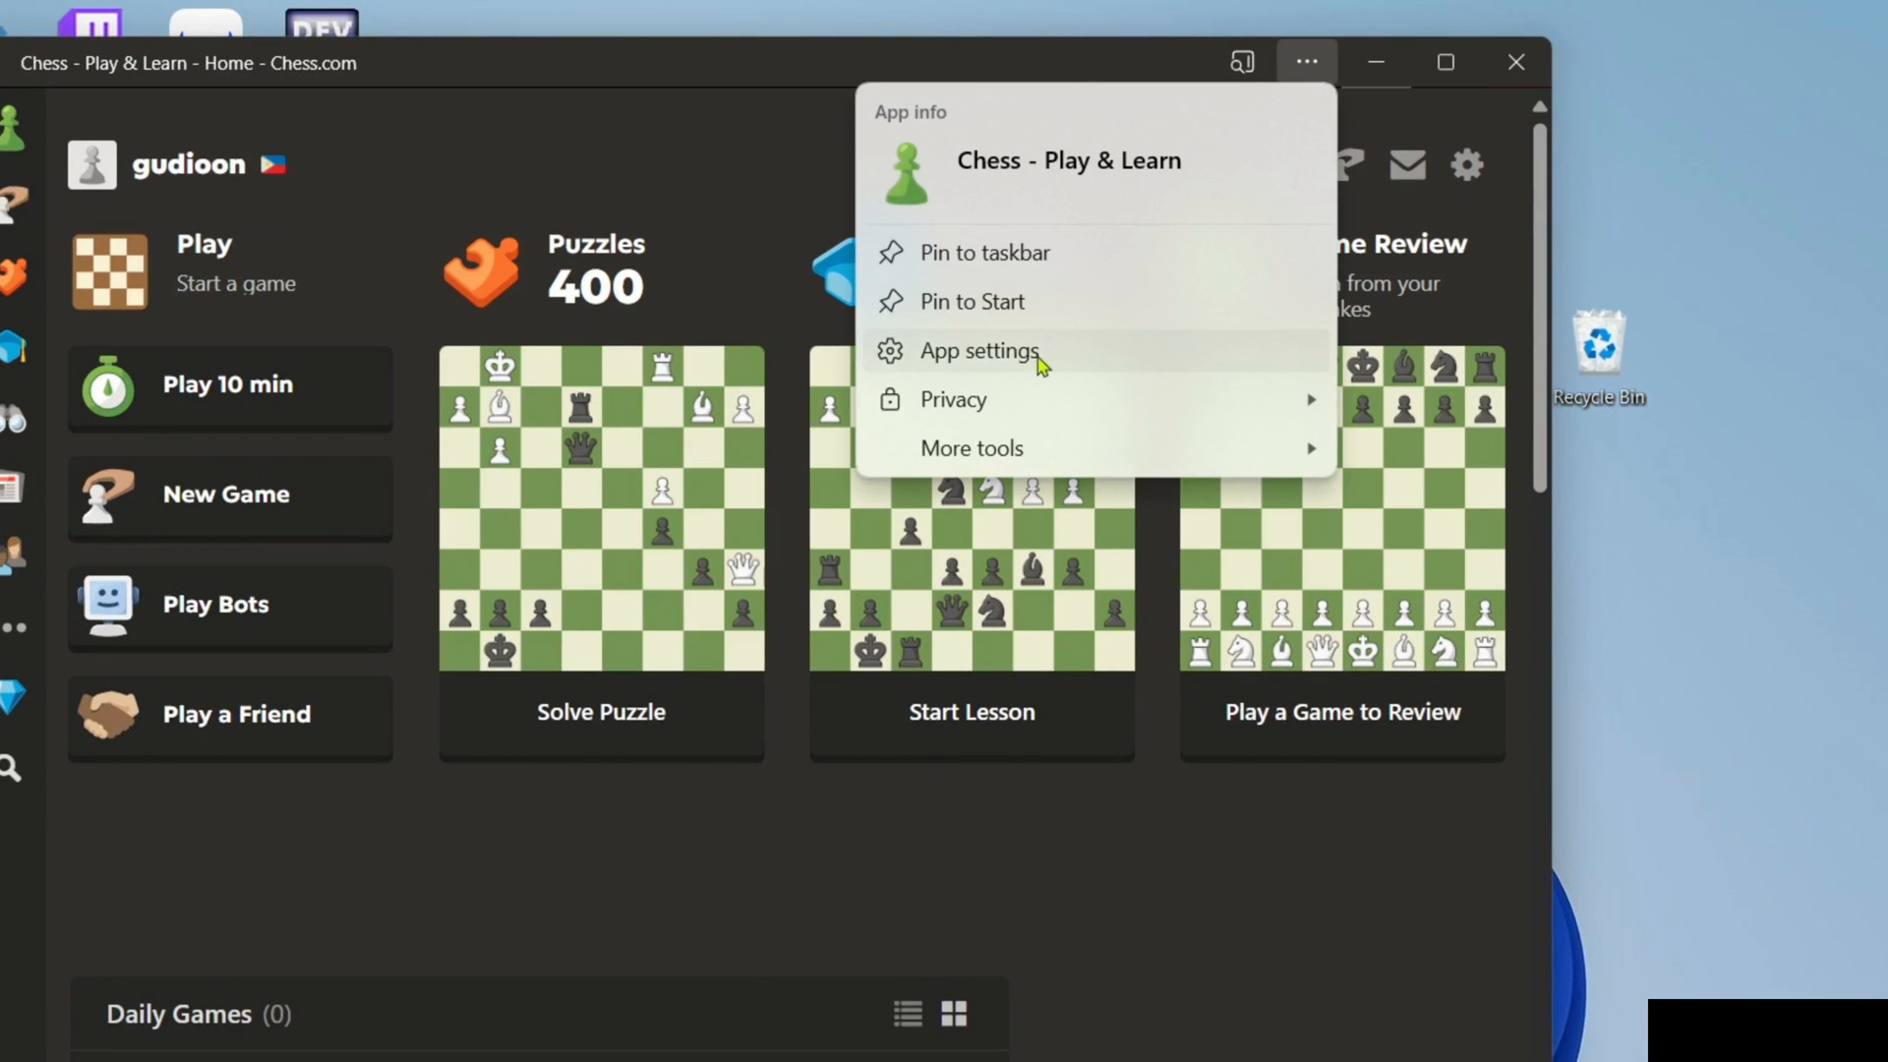
{"action": "left_click", "coordinate": [978, 350]}
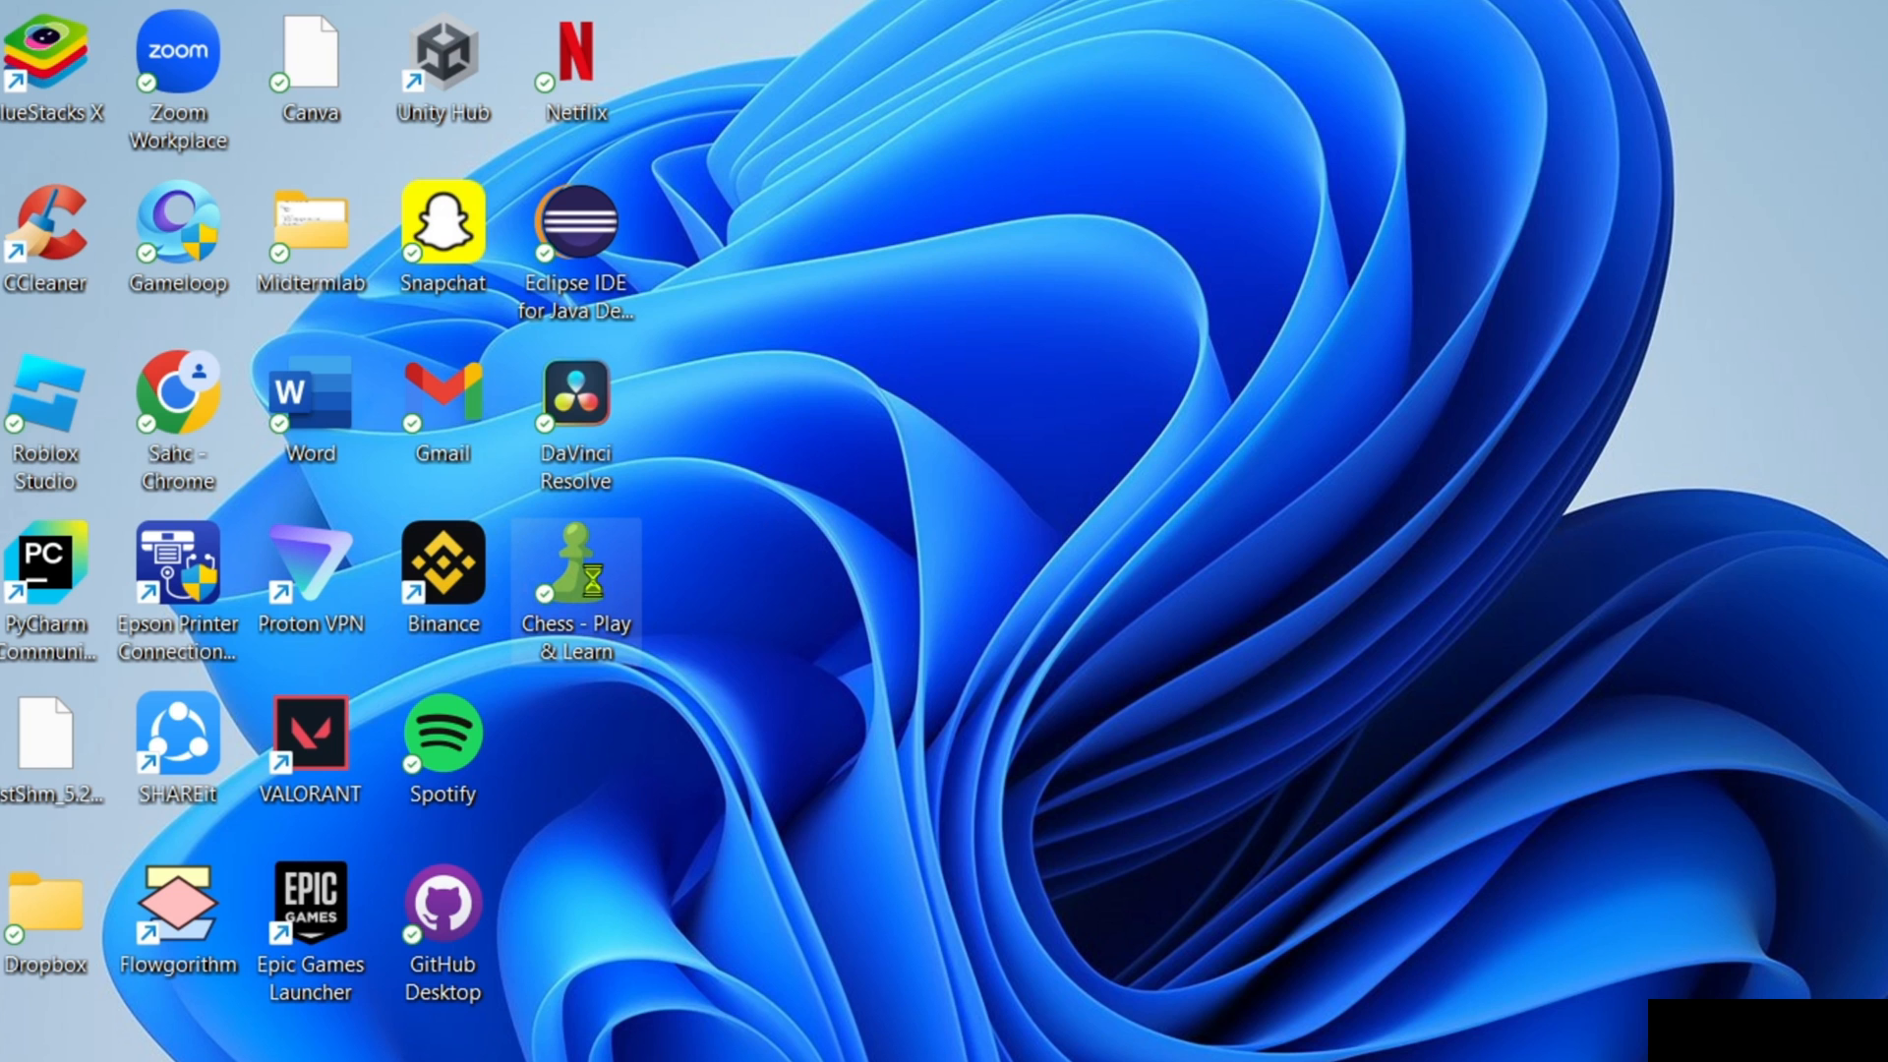
{"action": "double_click", "coordinate": [574, 567]}
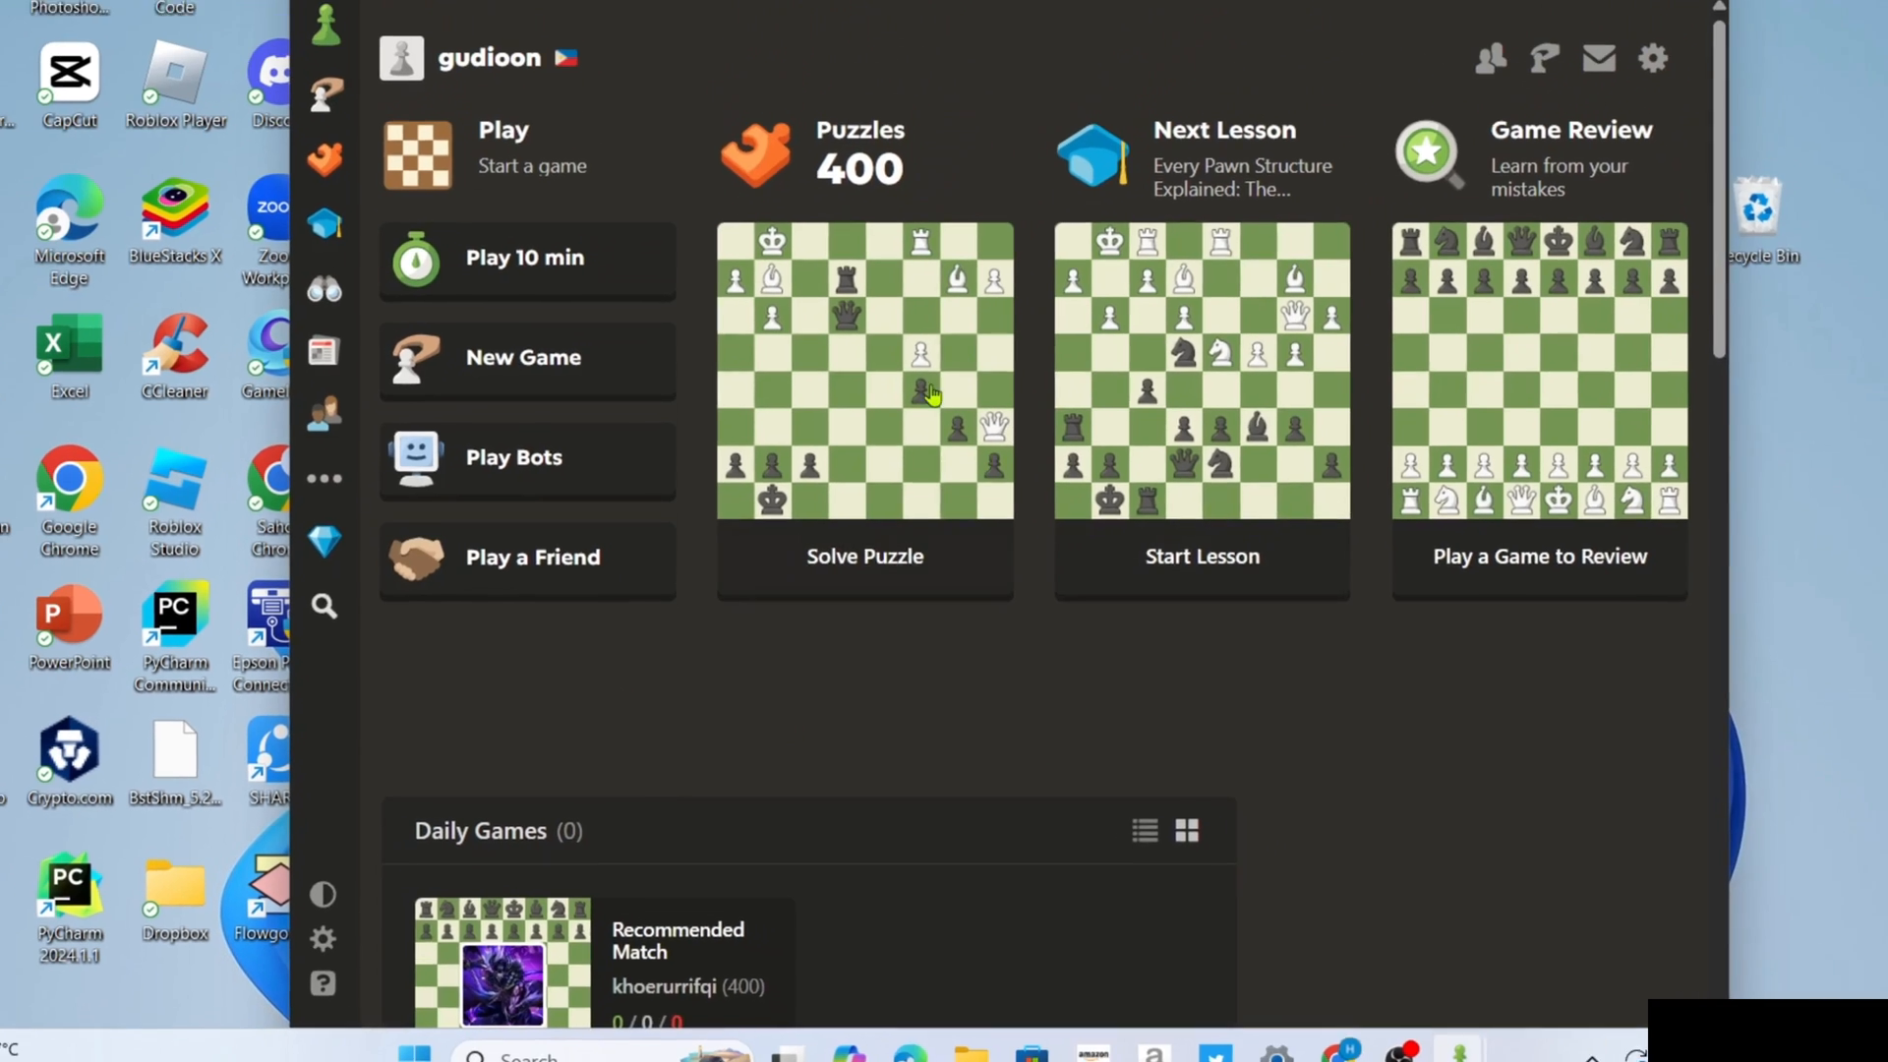